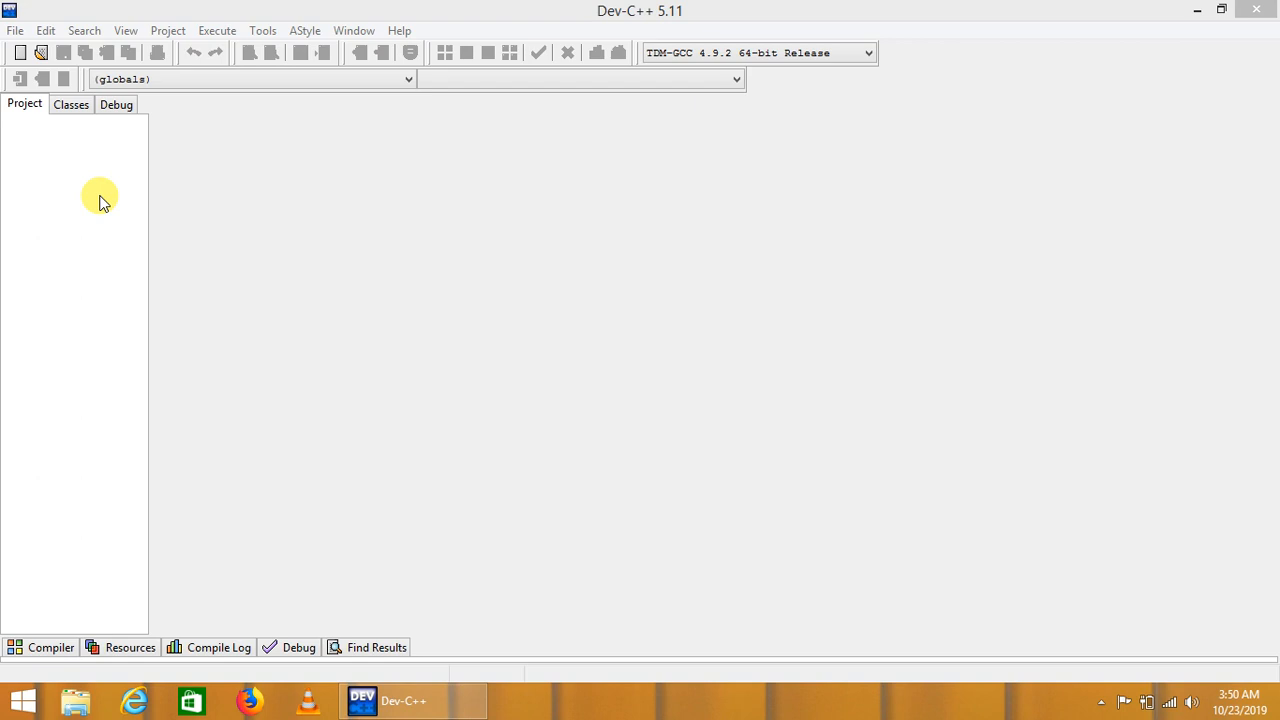
Step: Create a C++ Console Application project named 'Sum of numbers' and save its project file
{"action": "left_click", "coordinate": [15, 30]}
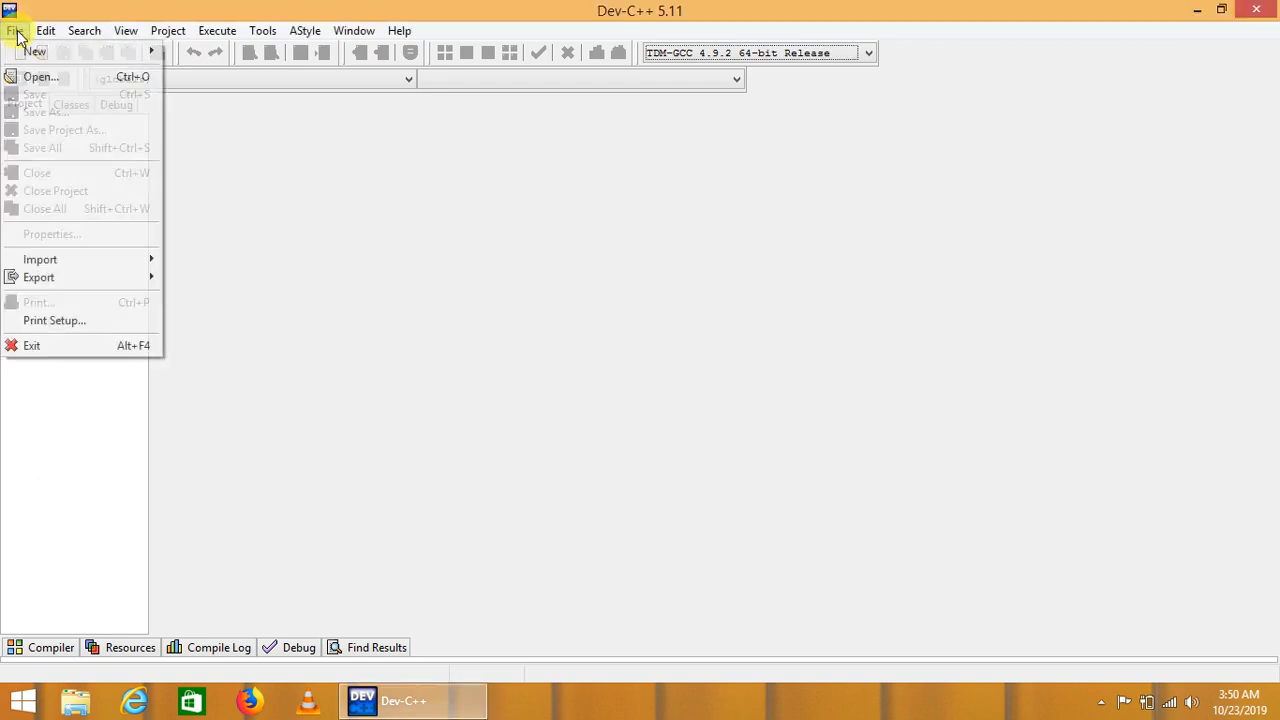
{"action": "mouse_move", "coordinate": [35, 51]}
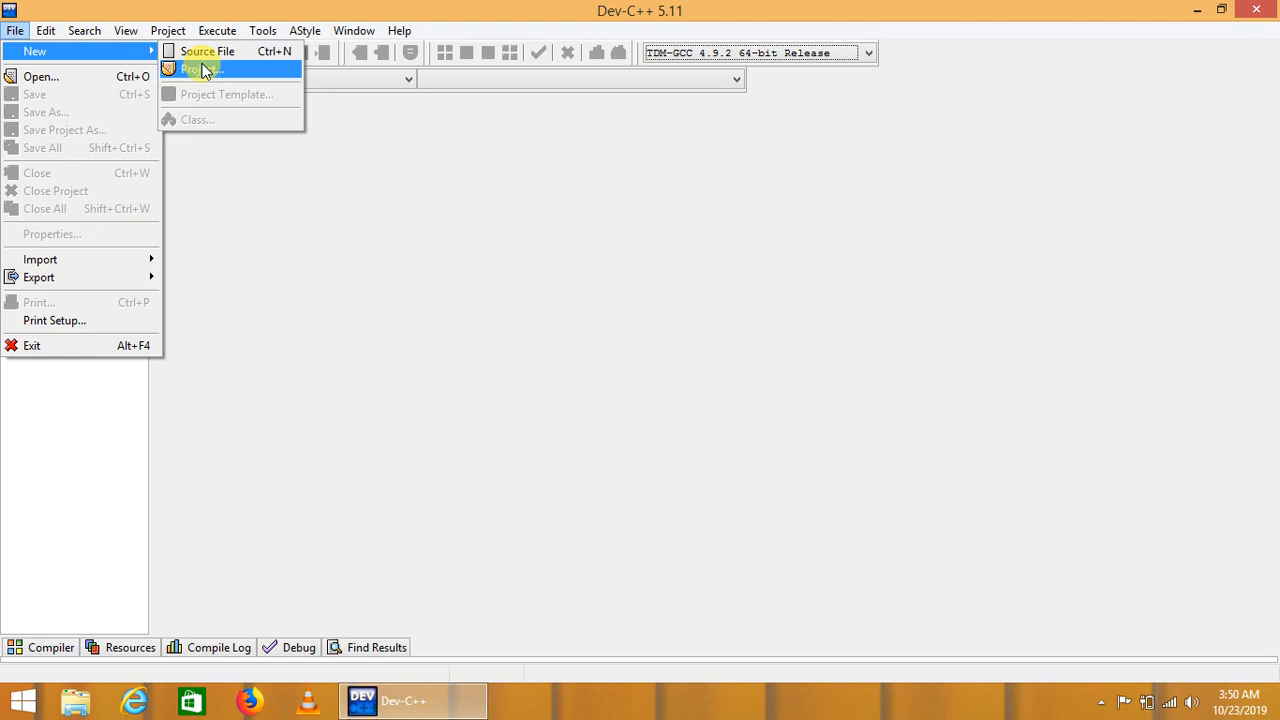
{"action": "left_click", "coordinate": [201, 68]}
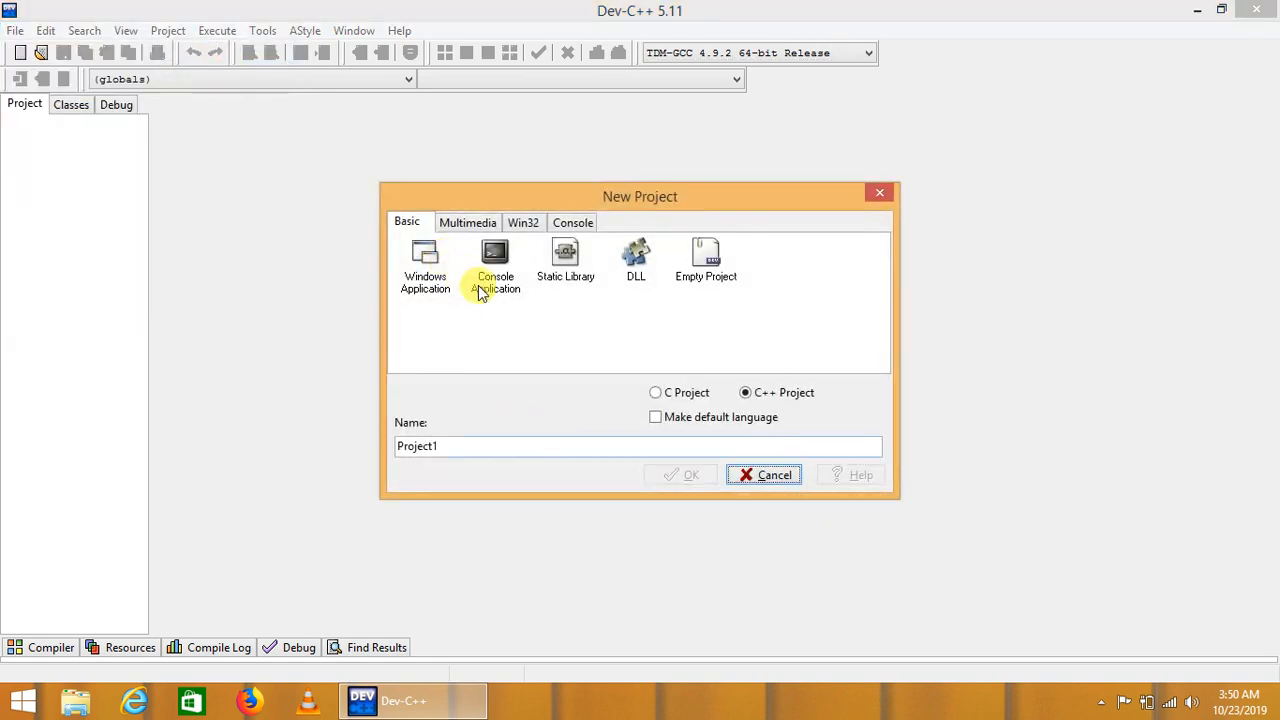
{"action": "left_click", "coordinate": [495, 265]}
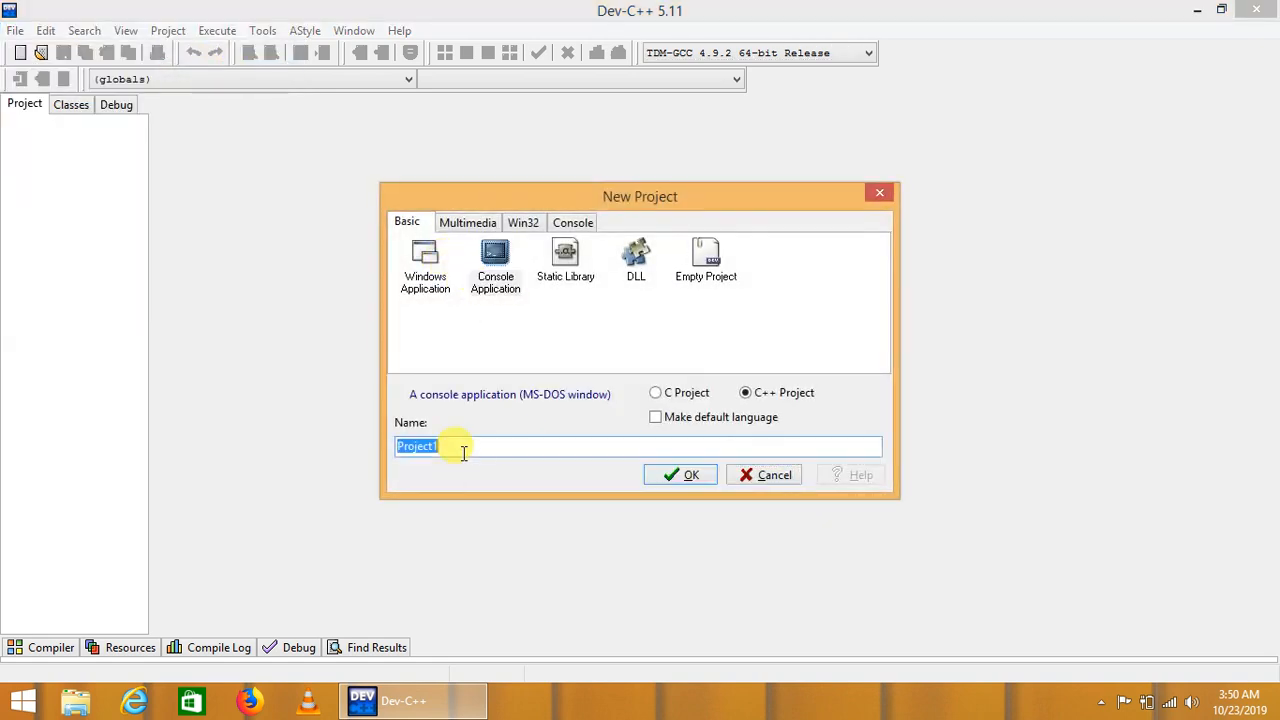
{"action": "type", "text": "Sum of"}
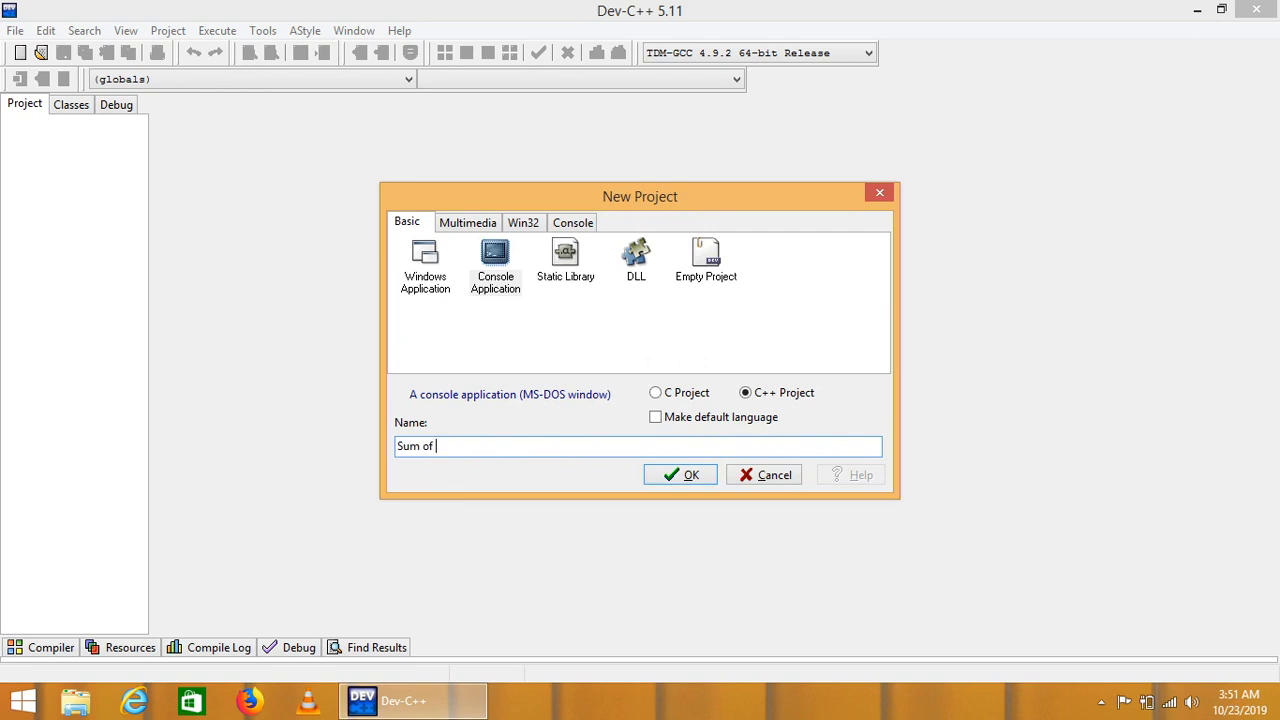
{"action": "type", "text": "numbers"}
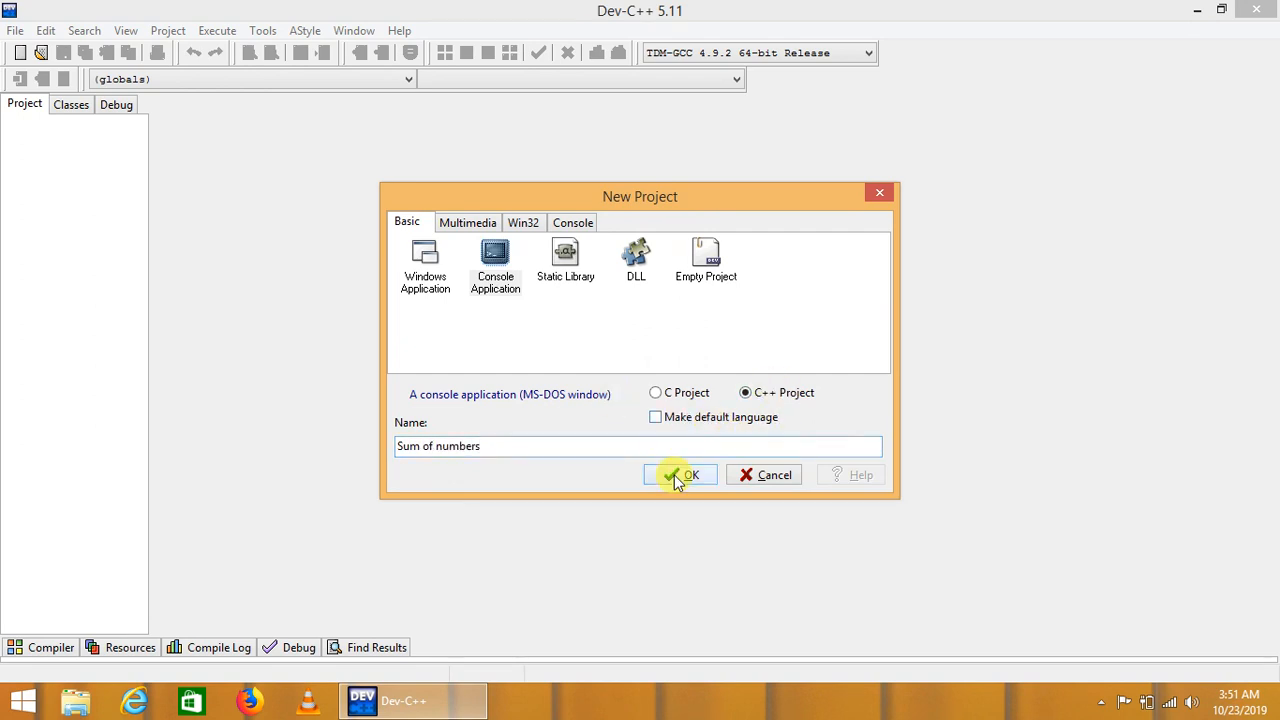
{"action": "left_click", "coordinate": [681, 474]}
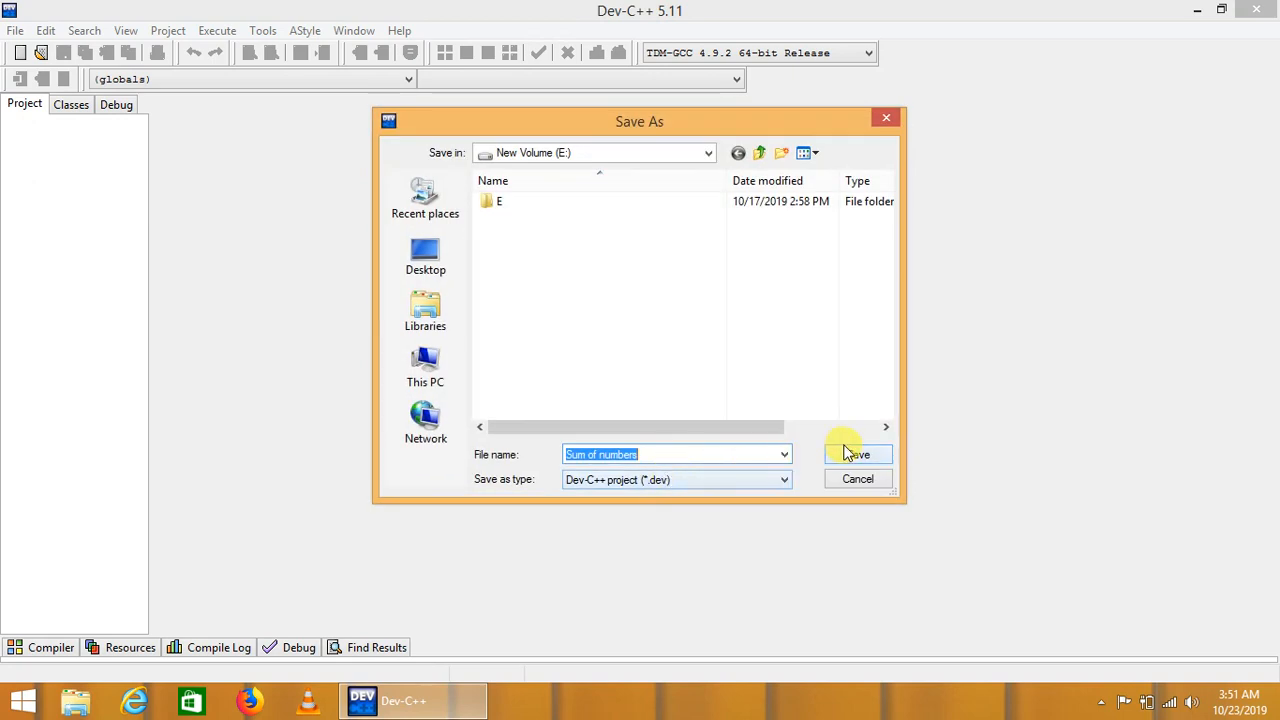
{"action": "left_click", "coordinate": [857, 454]}
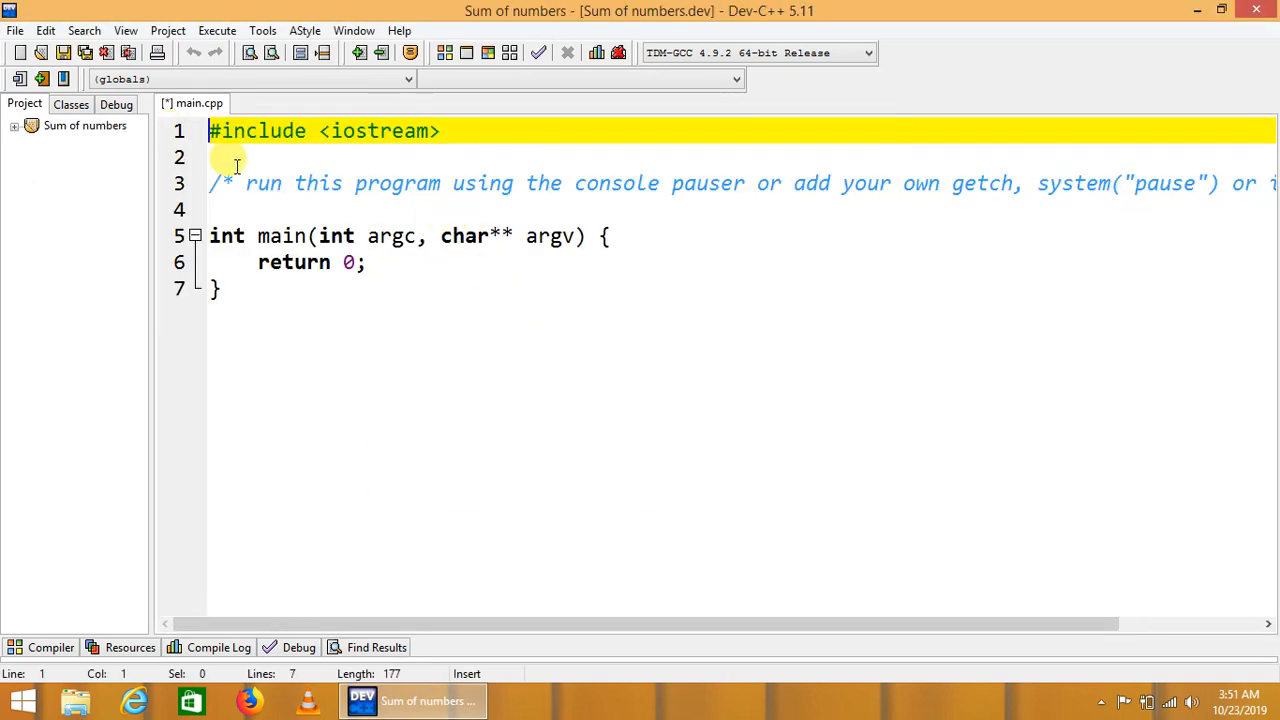
Step: Add the line 'using namespace std;' below the iostream include
{"action": "type", "text": "usin"}
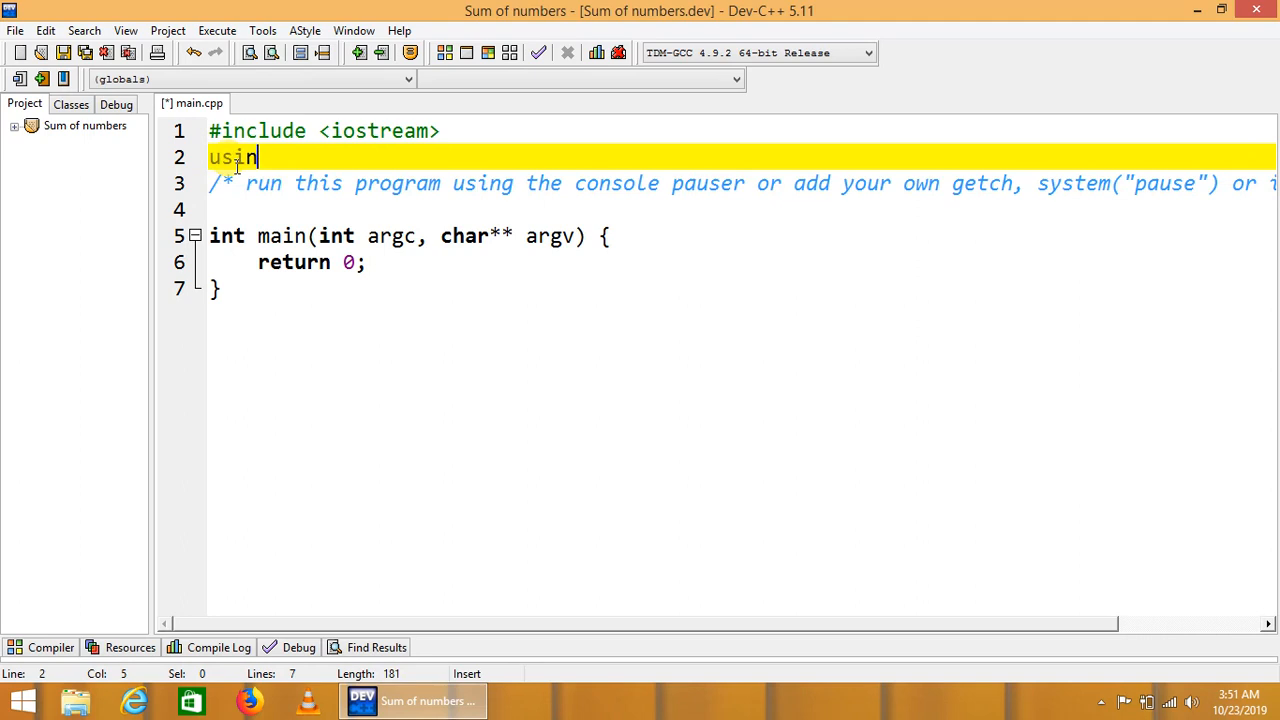
{"action": "type", "text": "g names"}
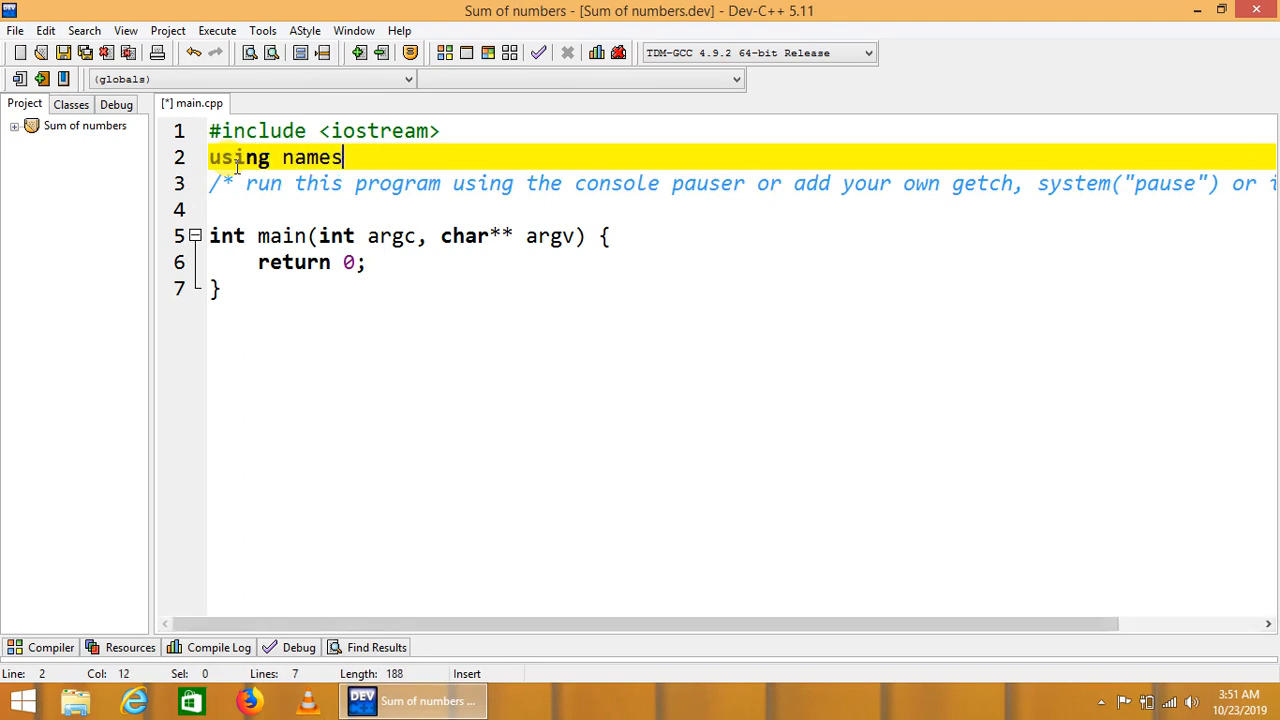
{"action": "type", "text": "pace std"}
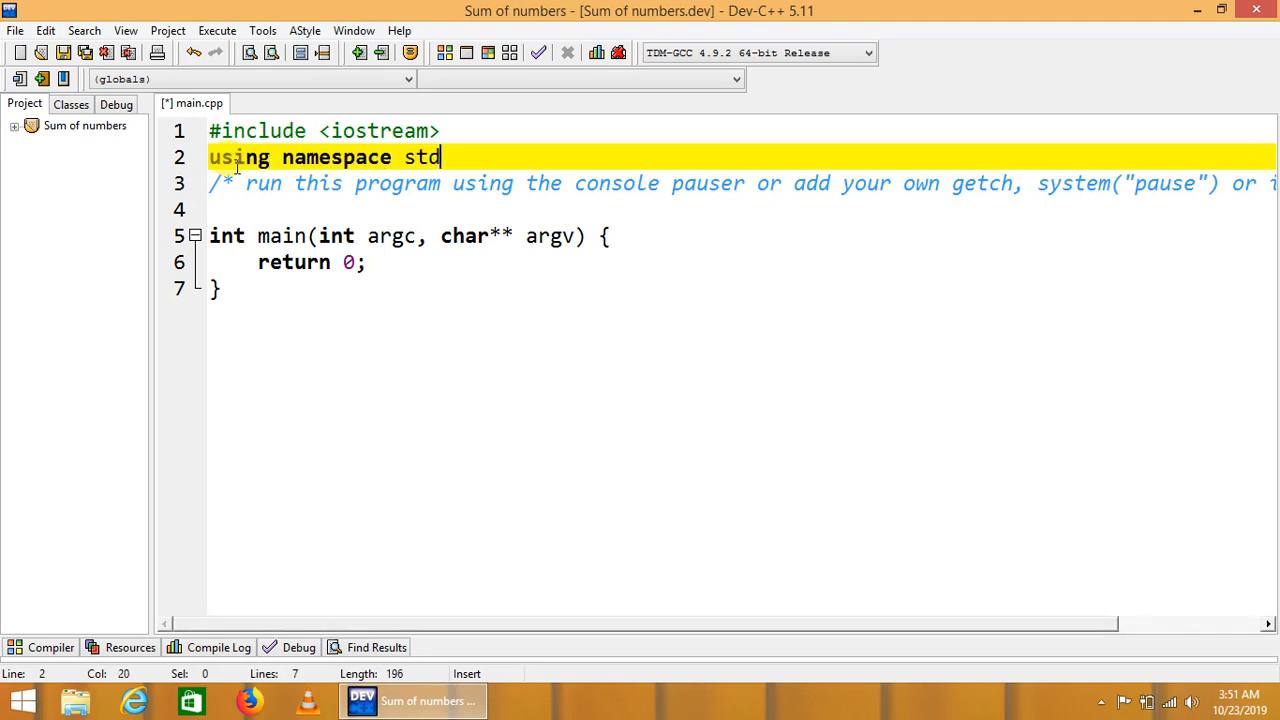
{"action": "type", "text": ";"}
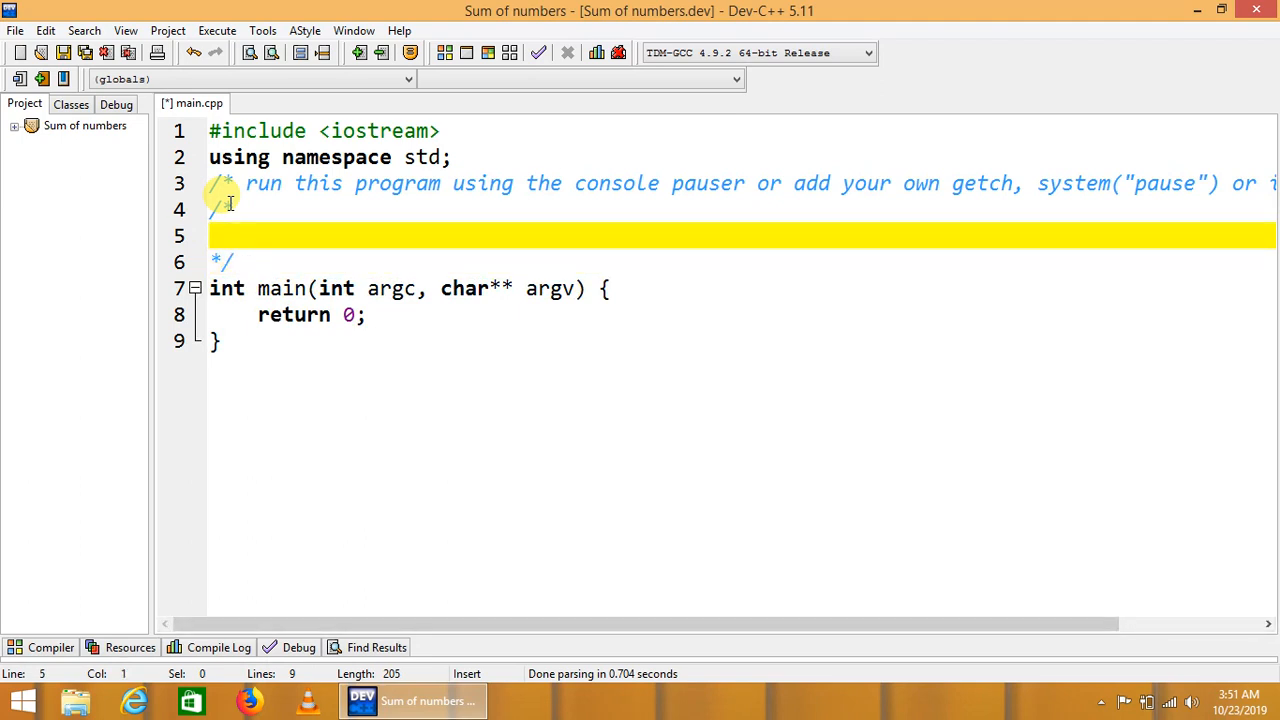
Step: Write '1,2,3,4,5,6,7,8,9,10', 'sum = ?' and 'sum = 1+2+3+4+5+6....' in the comment
{"action": "type", "text": "1,2,3,4,5,6"}
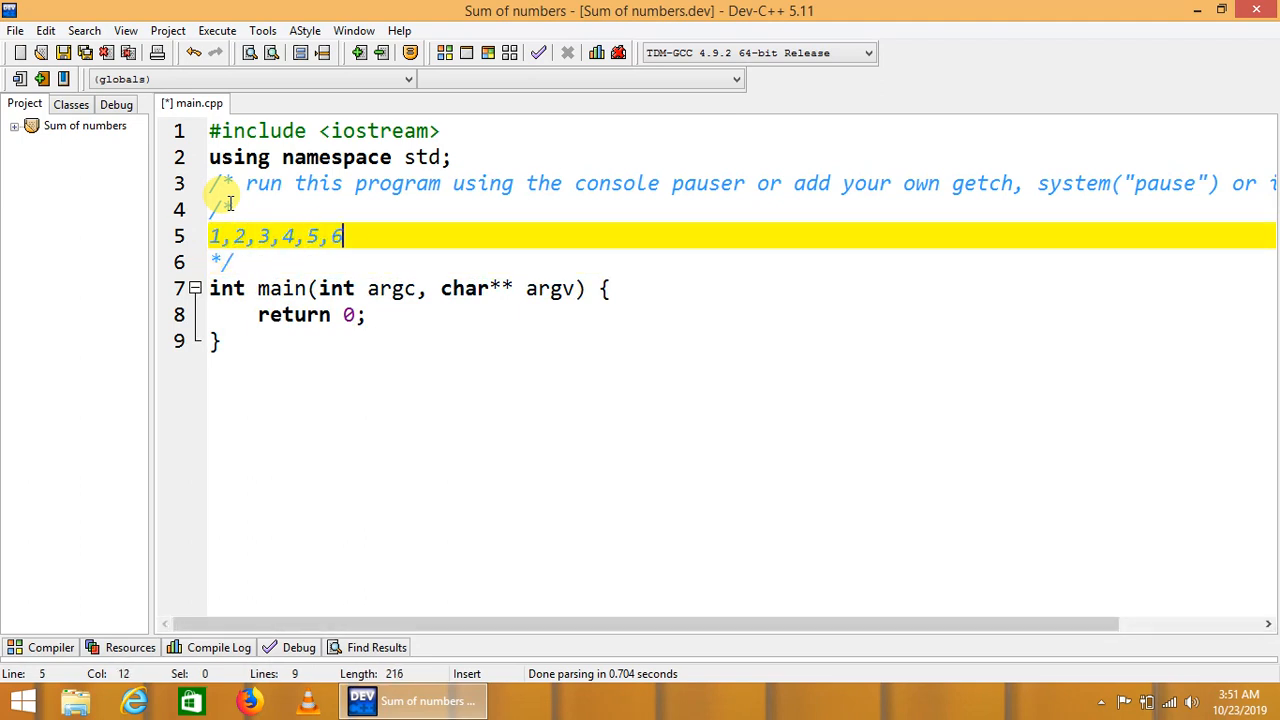
{"action": "type", "text": ",7,8,9,10"}
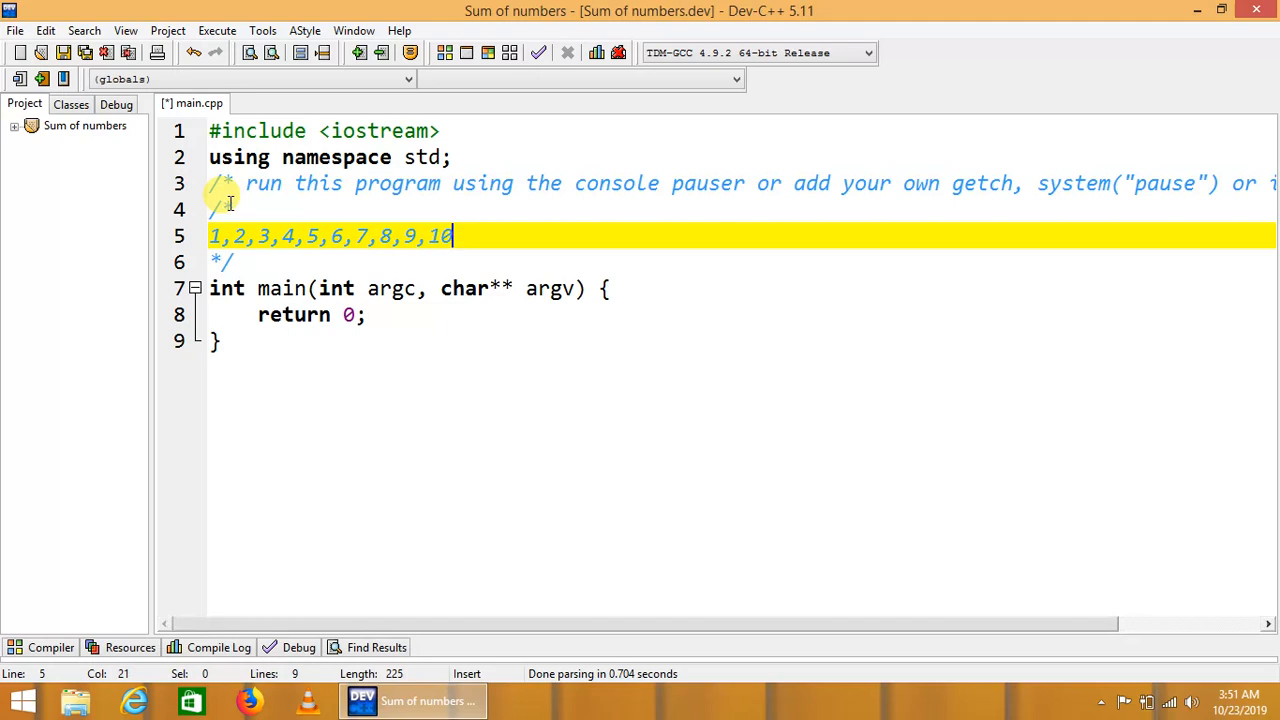
{"action": "type", "text": "sum = ?"}
{"action": "type", "text": "sum = 1+"}
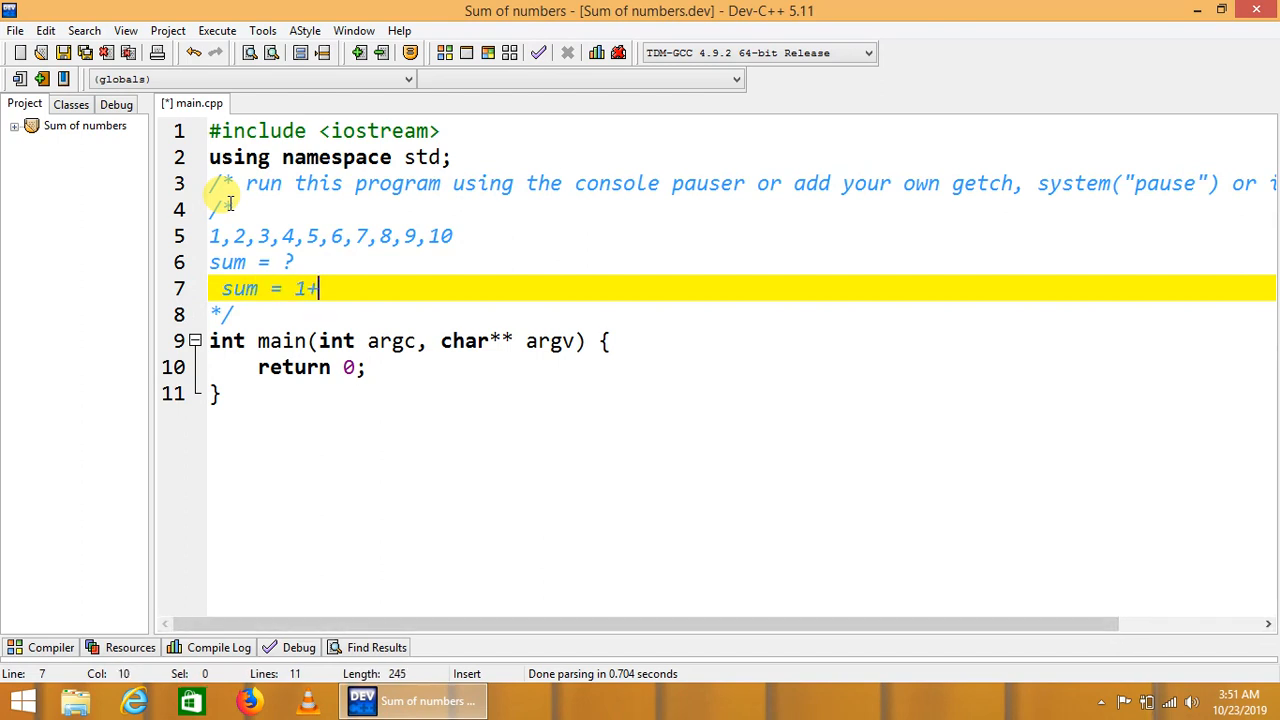
{"action": "type", "text": "2+3+4"}
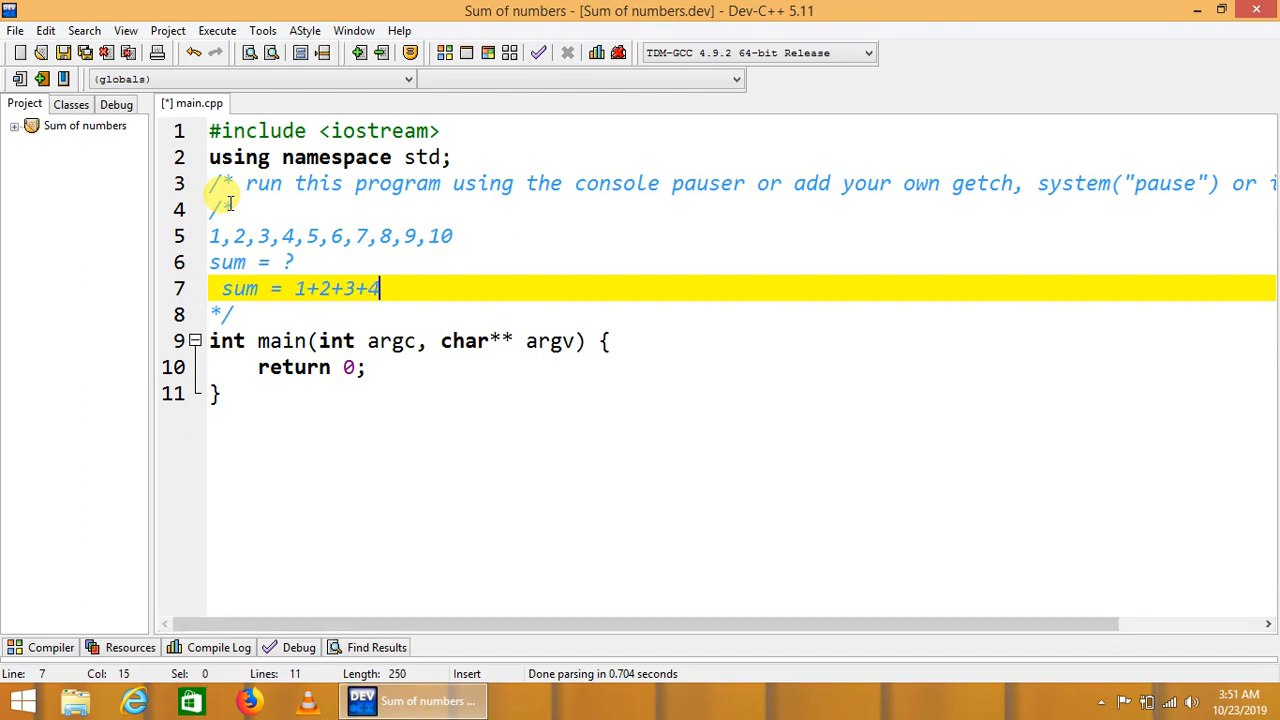
{"action": "type", "text": "+5"}
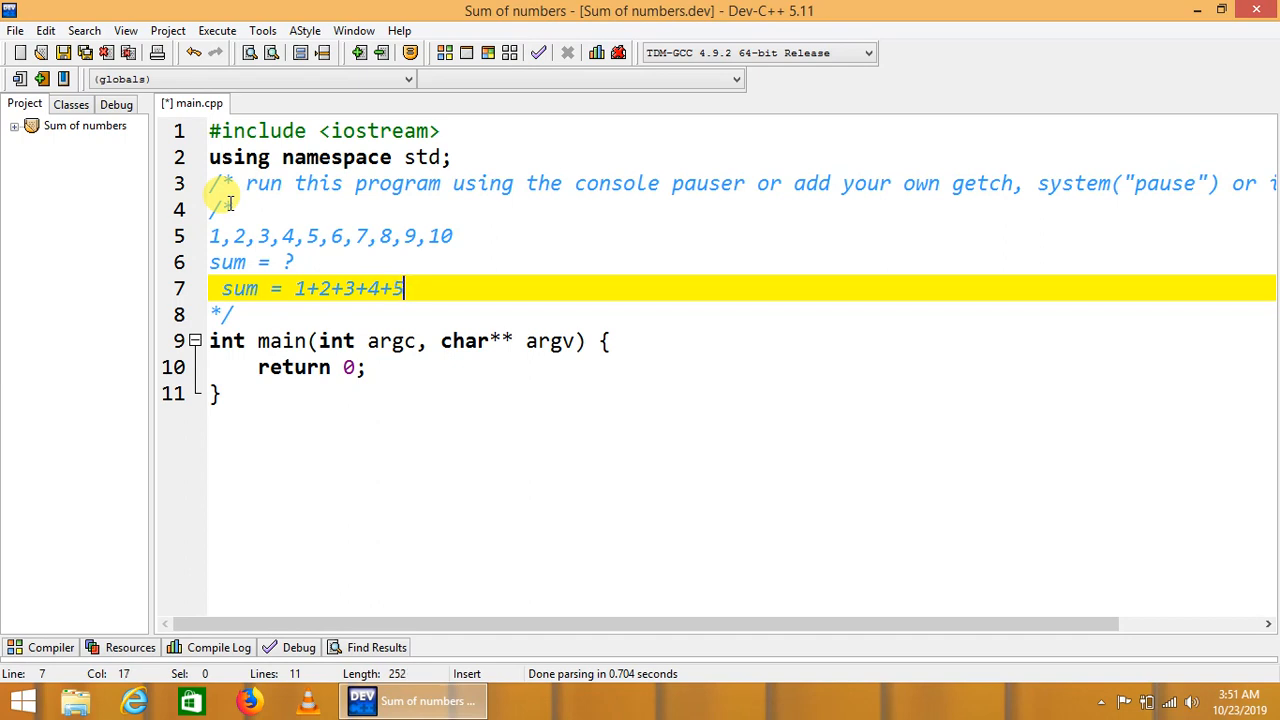
{"action": "type", "text": "+6.............."}
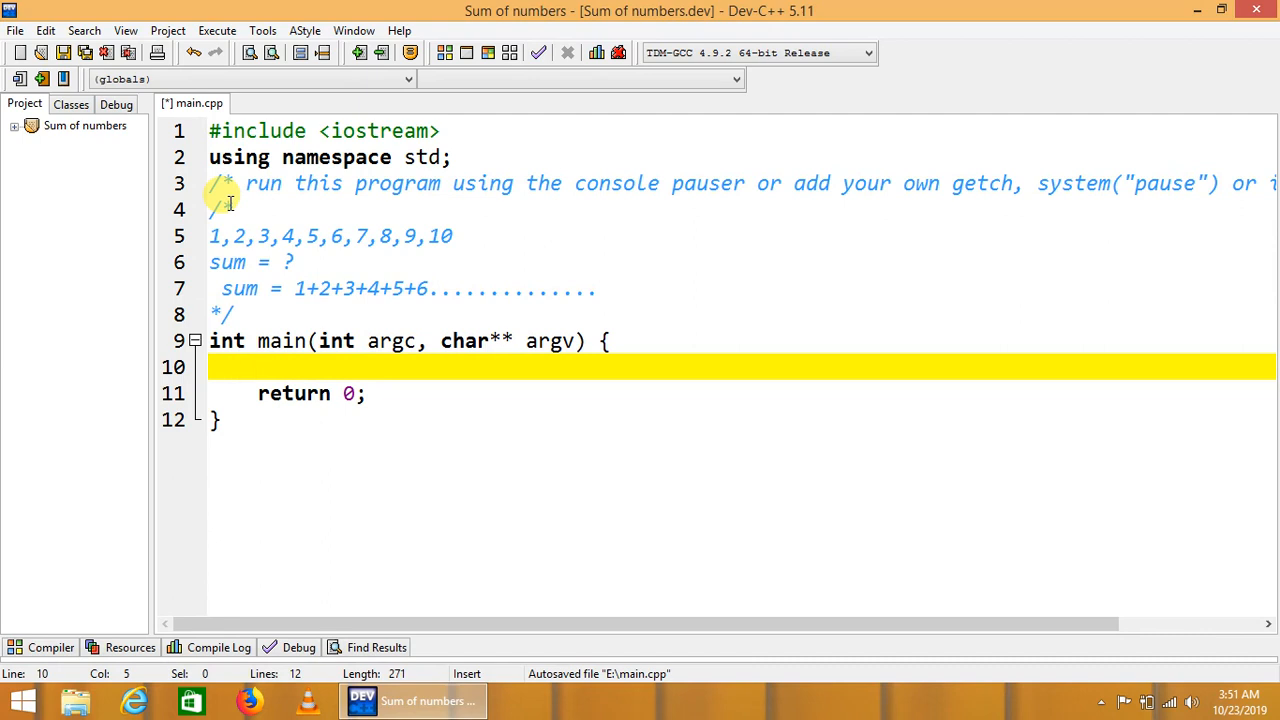
Step: Declare 'int i=1;' and 'int sum = 0;' on separate lines at the top of main
{"action": "type", "text": "int"}
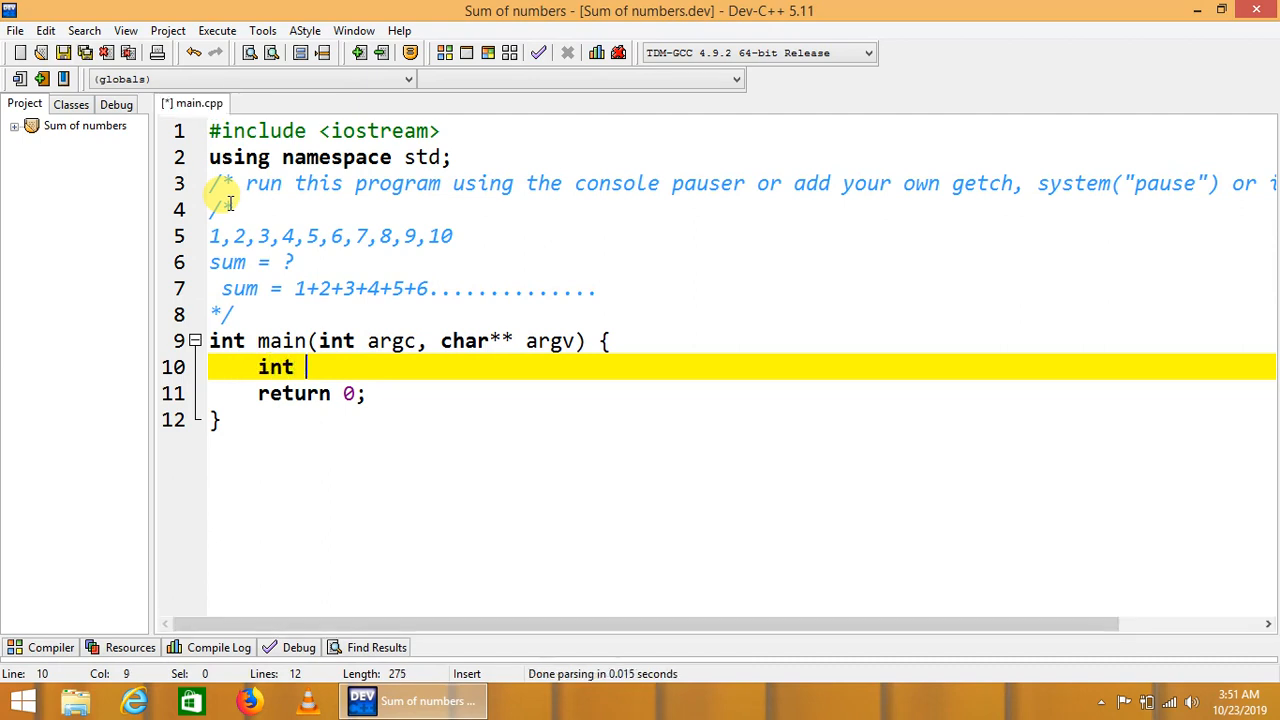
{"action": "type", "text": "i"}
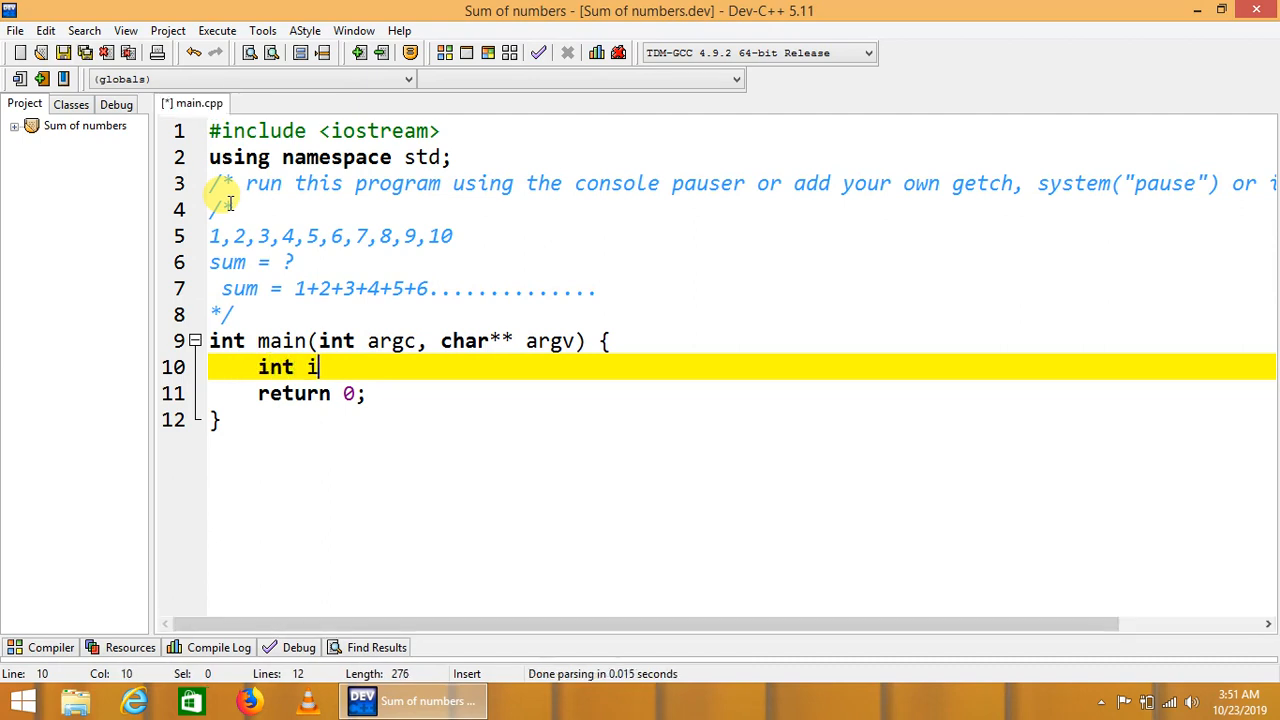
{"action": "type", "text": "=1"}
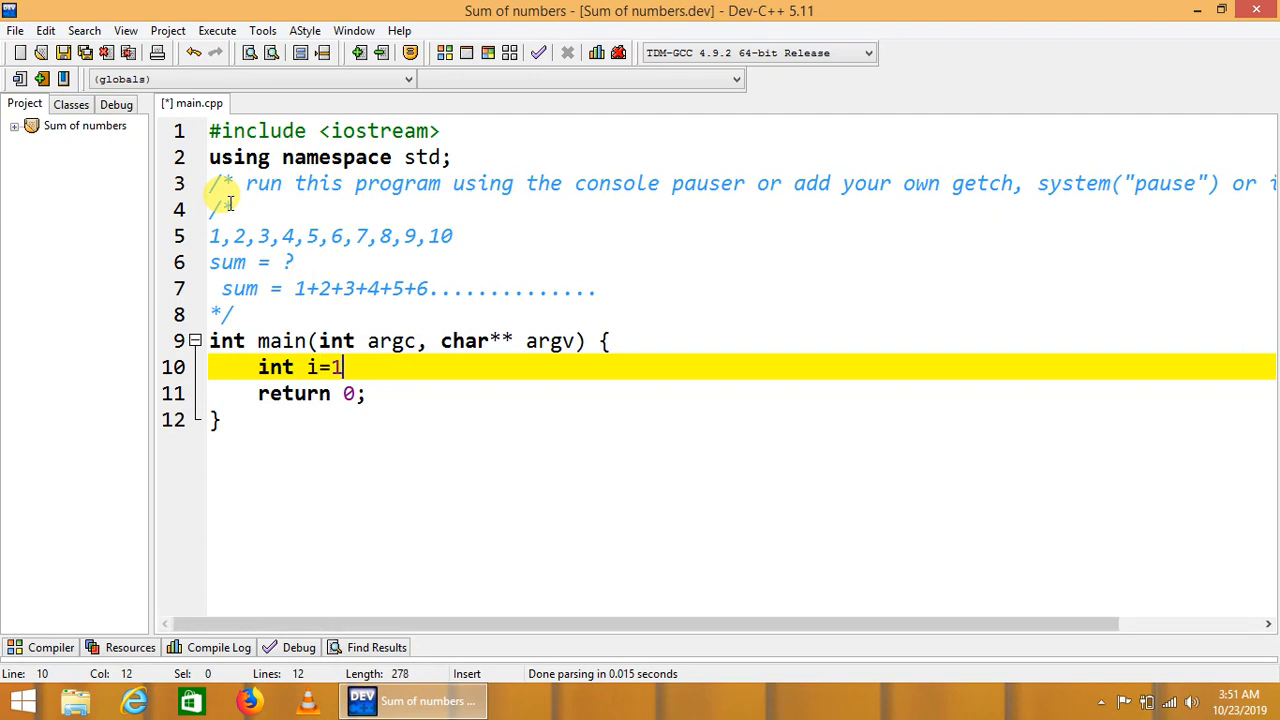
{"action": "key", "text": "Return"}
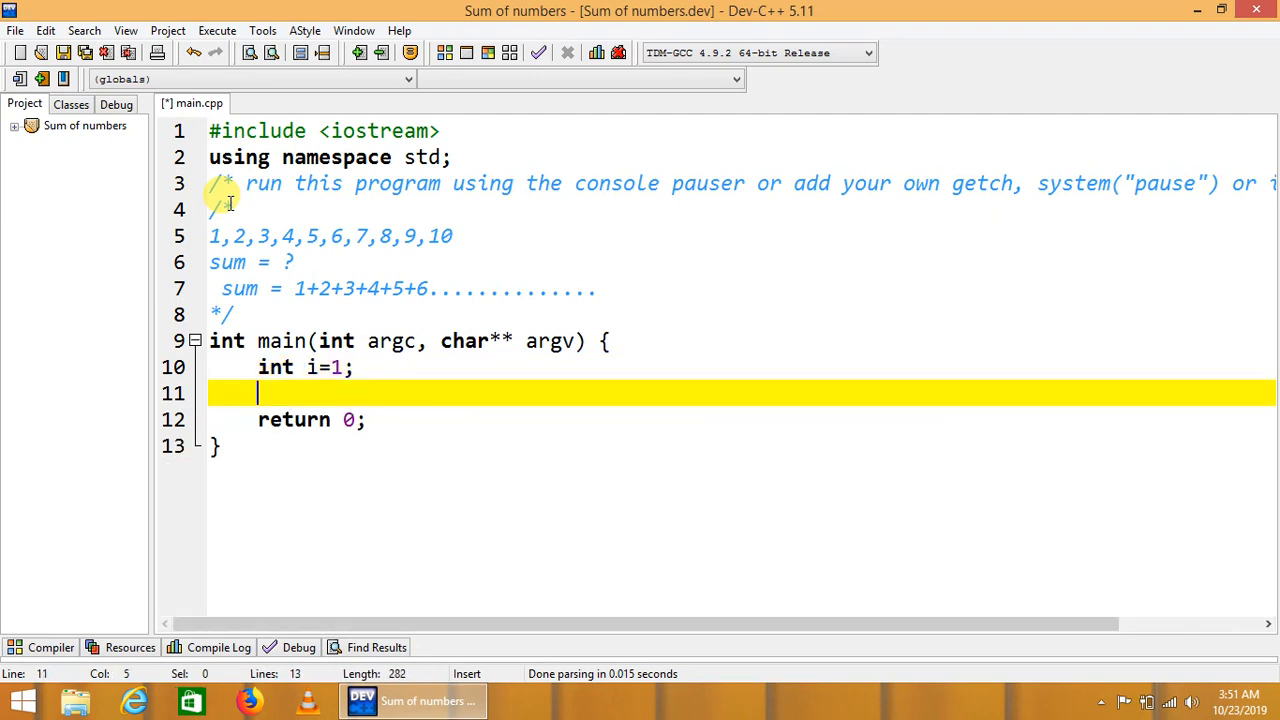
{"action": "type", "text": "int sum = 0"}
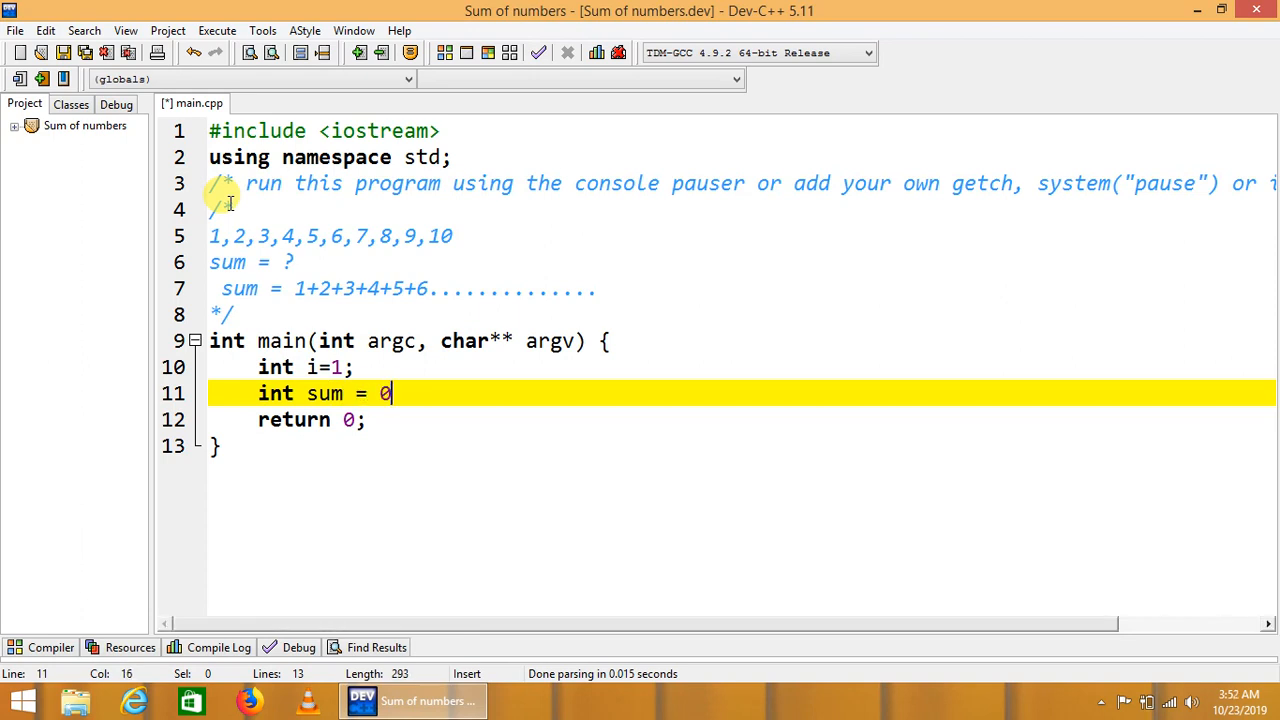
{"action": "type", "text": ";"}
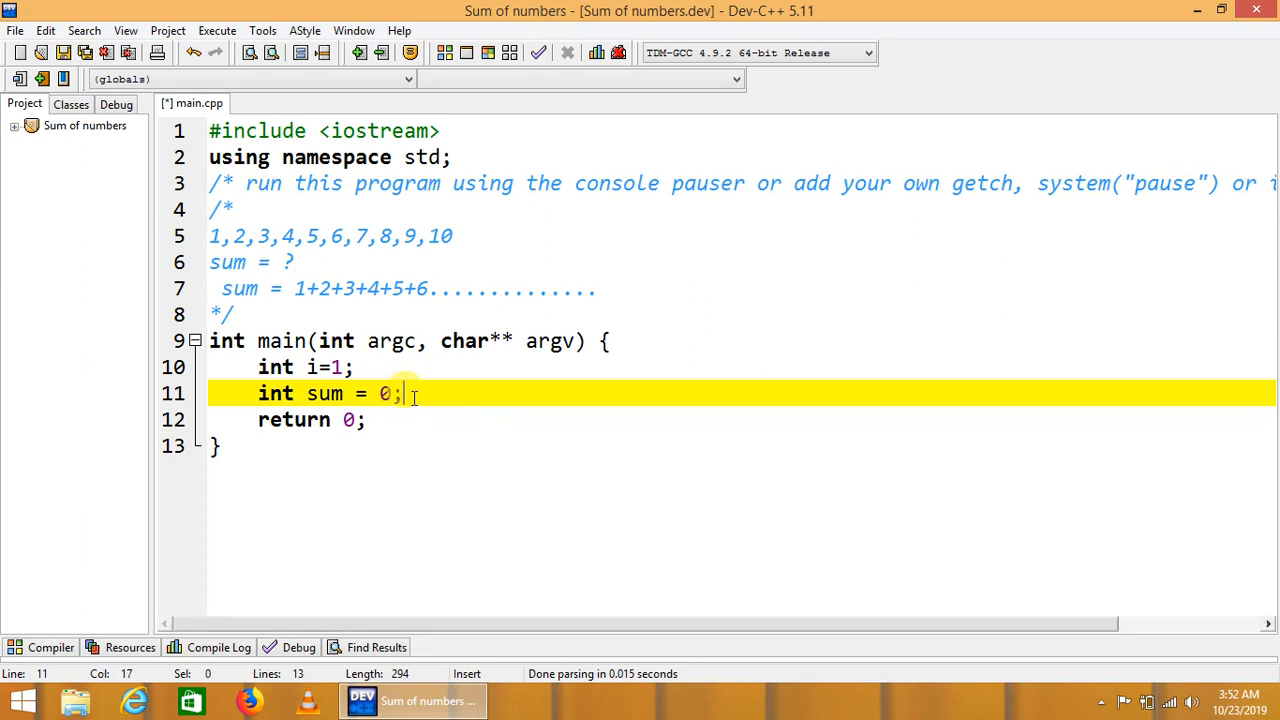
Step: Write a while(i<=10) loop containing 'sum = sum + i;' and 'i++;'
{"action": "type", "text": "while"}
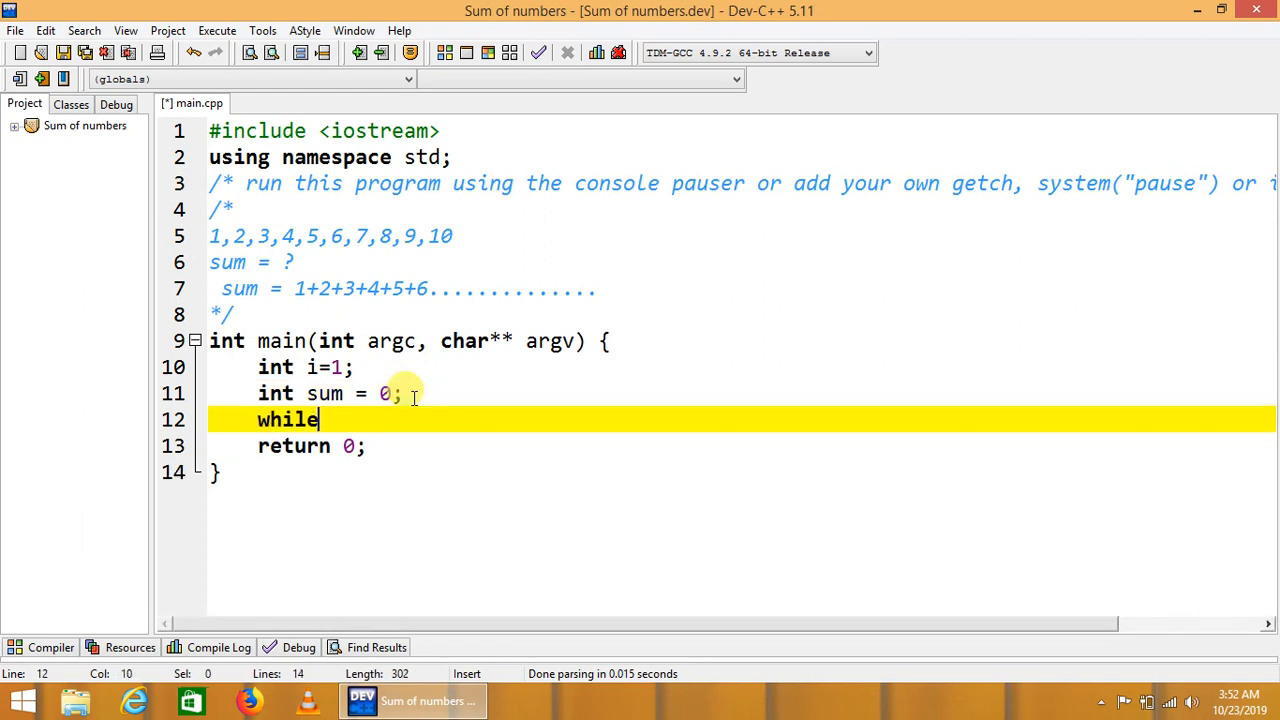
{"action": "type", "text": "(i)"}
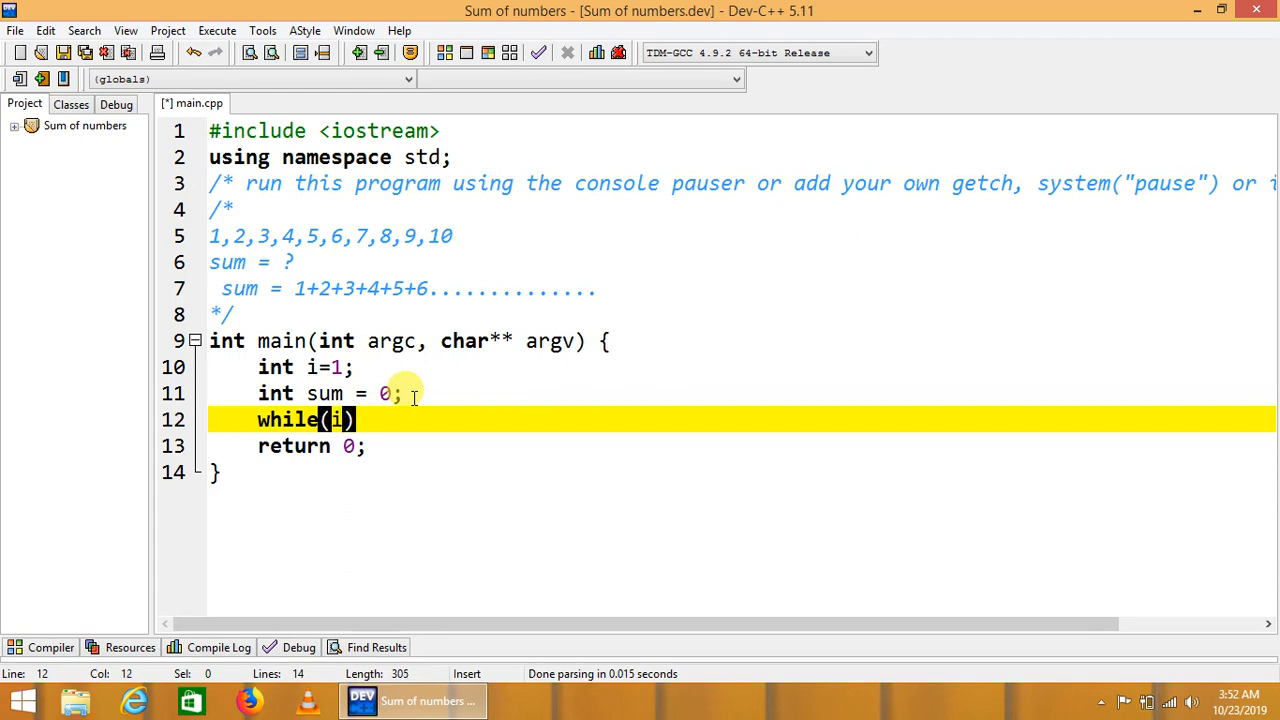
{"action": "type", "text": "<=10"}
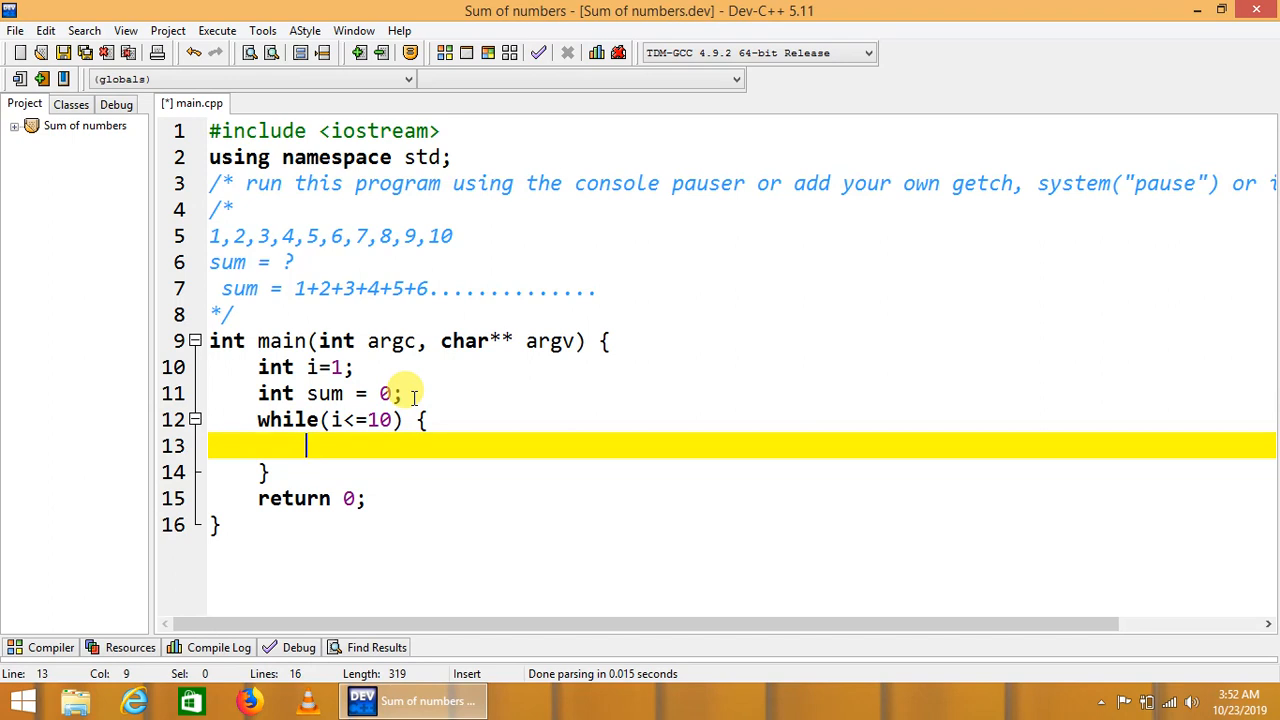
{"action": "type", "text": "sum ="}
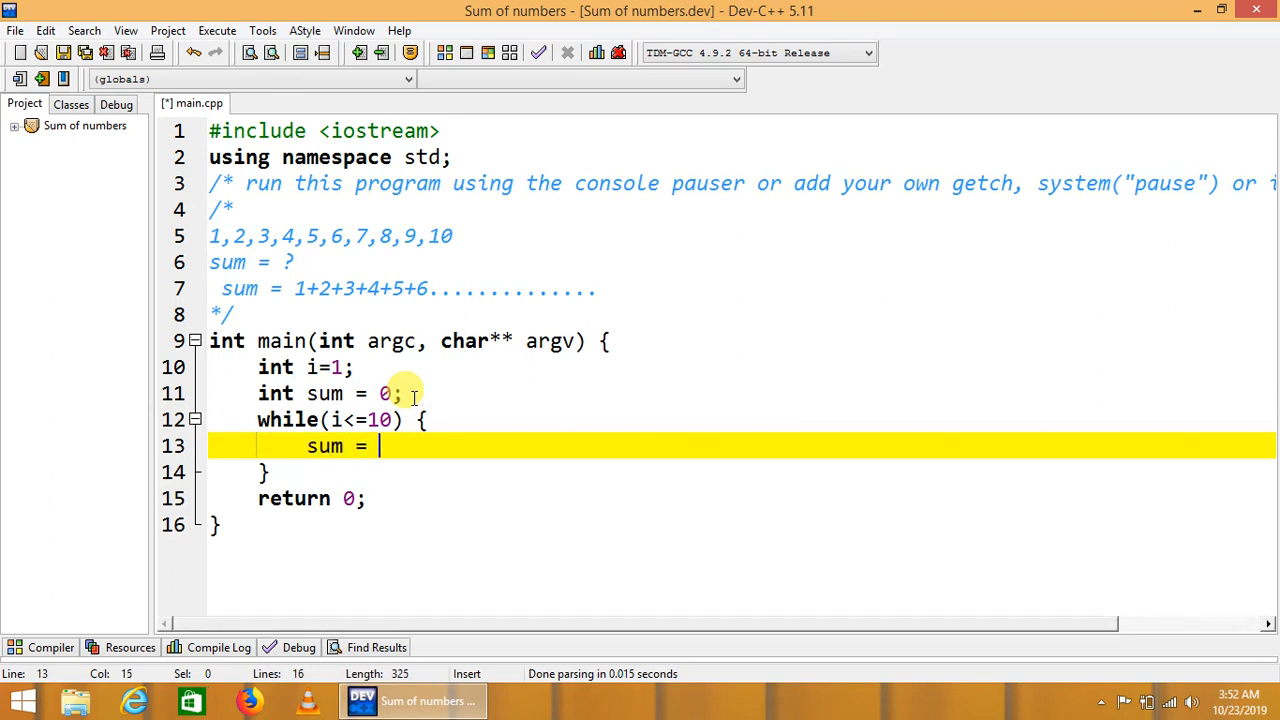
{"action": "type", "text": "sum +"}
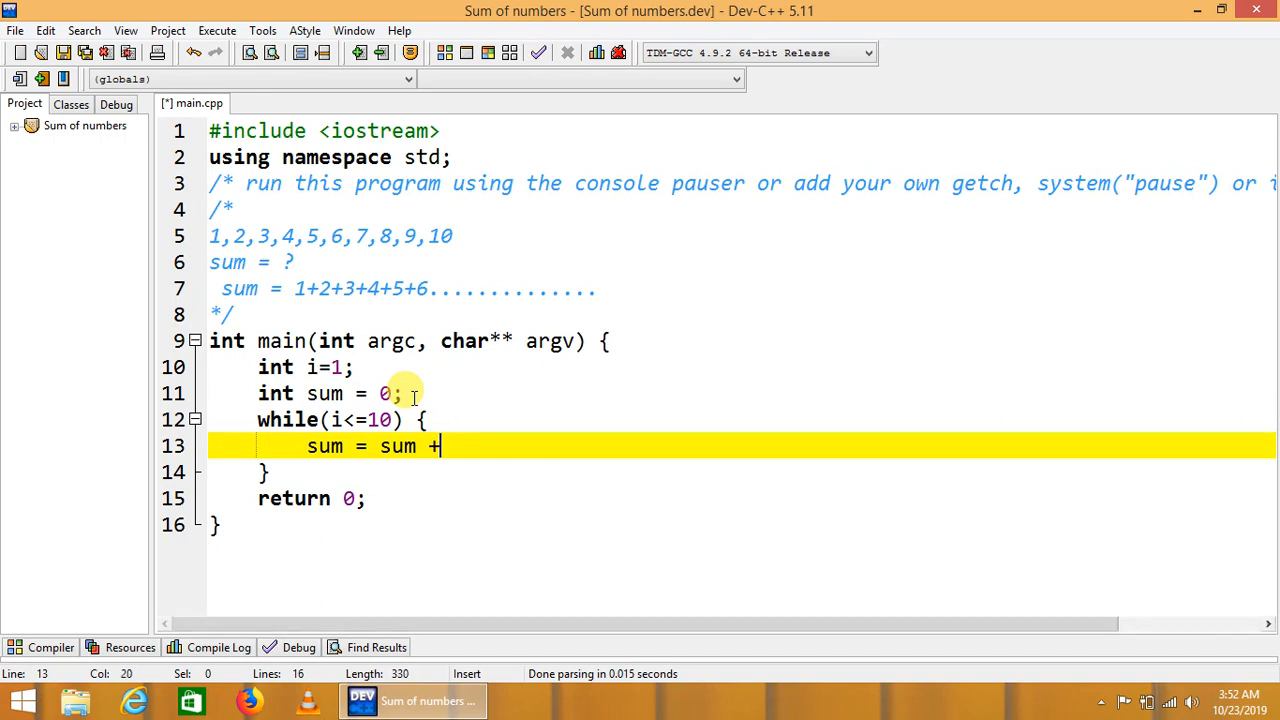
{"action": "type", "text": "i;"}
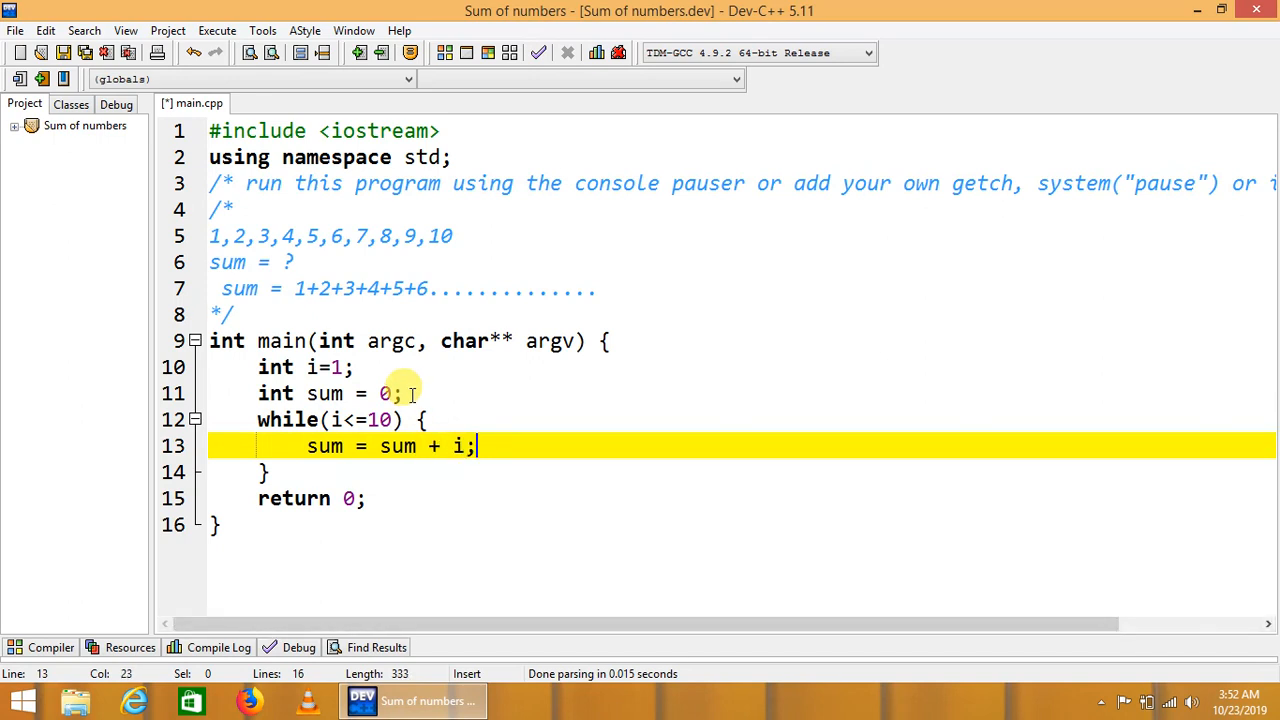
{"action": "double_click", "coordinate": [456, 446]}
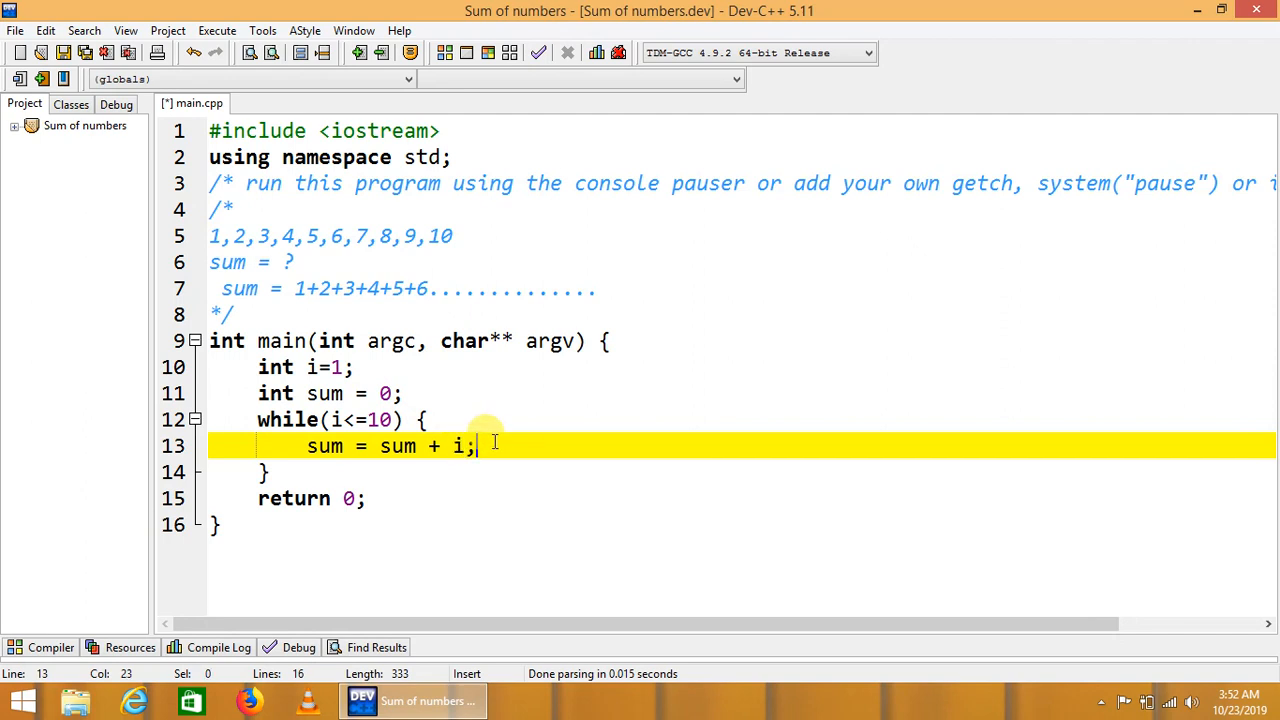
{"action": "type", "text": "i+"}
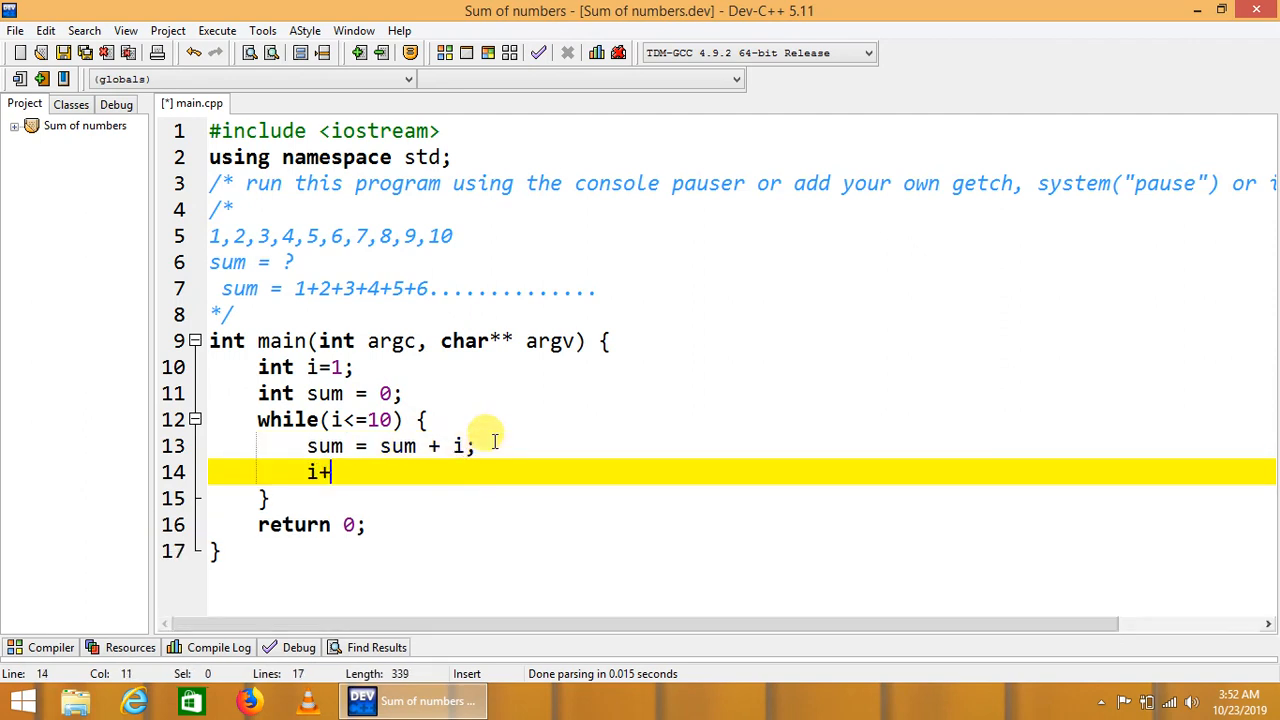
{"action": "type", "text": "+;"}
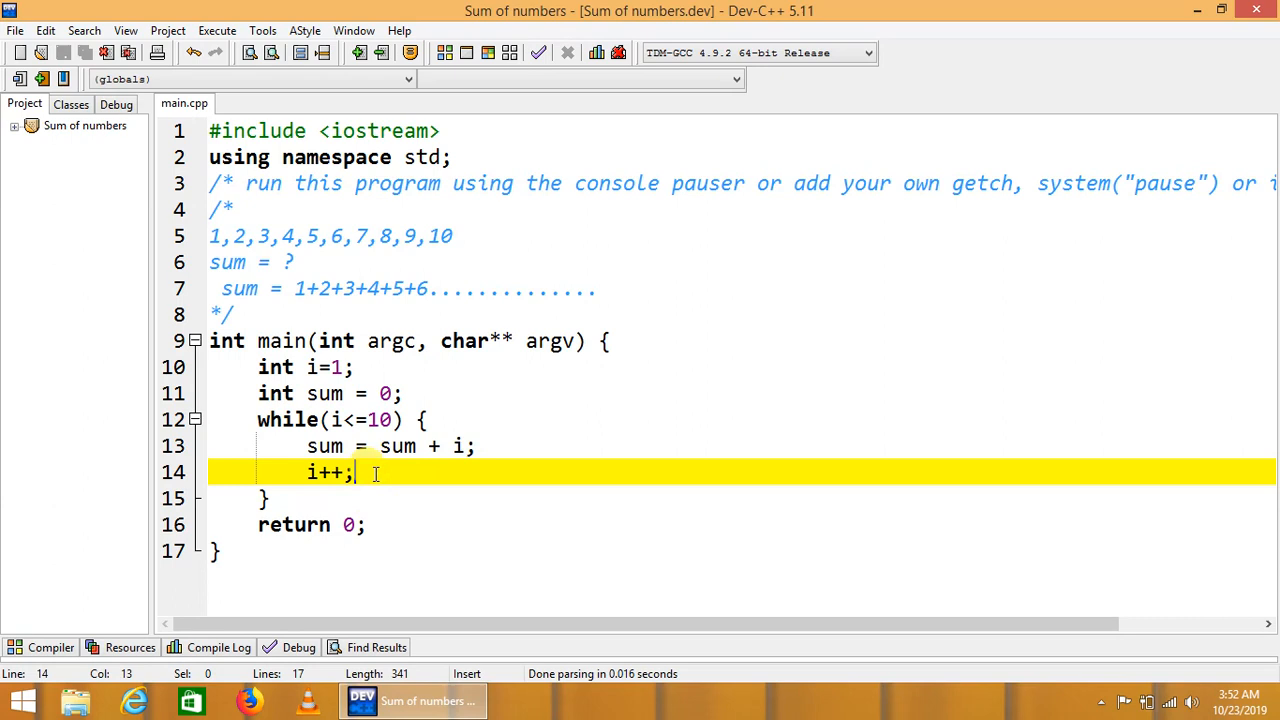
{"action": "type", "text": "cout<<\""}
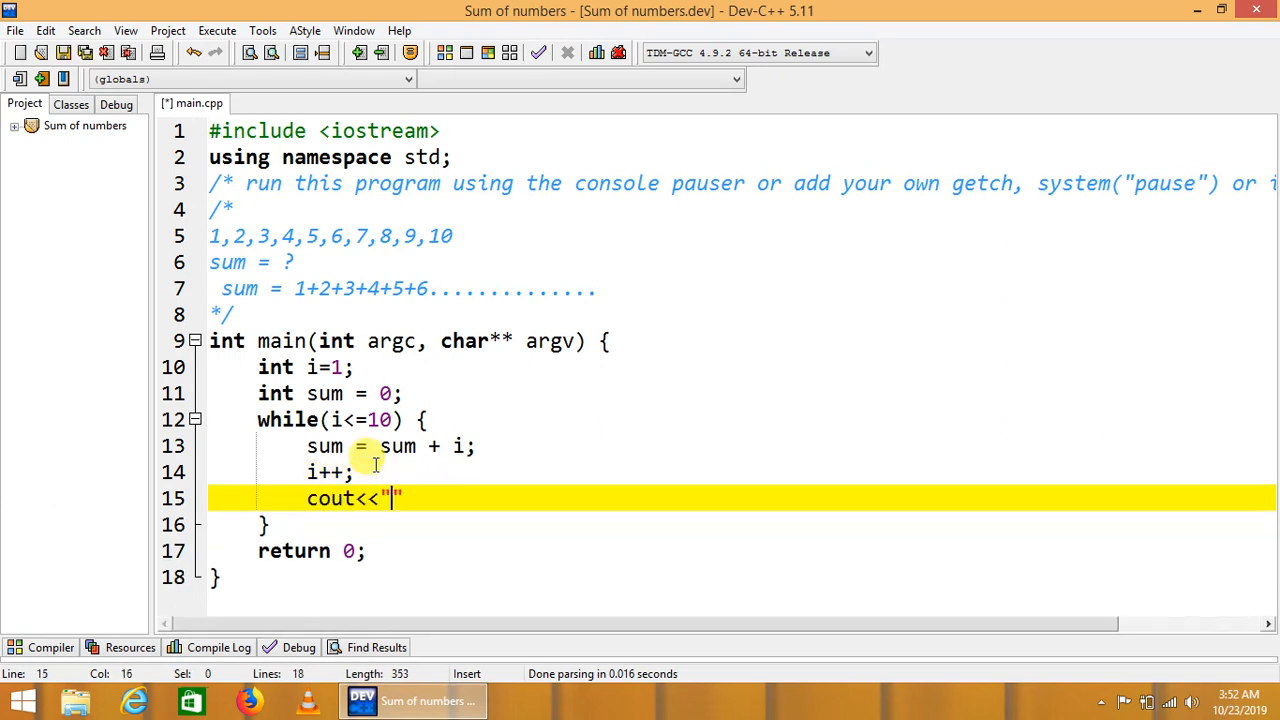
Step: Inside the loop, print each number followed by a plus with cout<<i<<"+";
{"action": "key", "text": "BackSpace"}
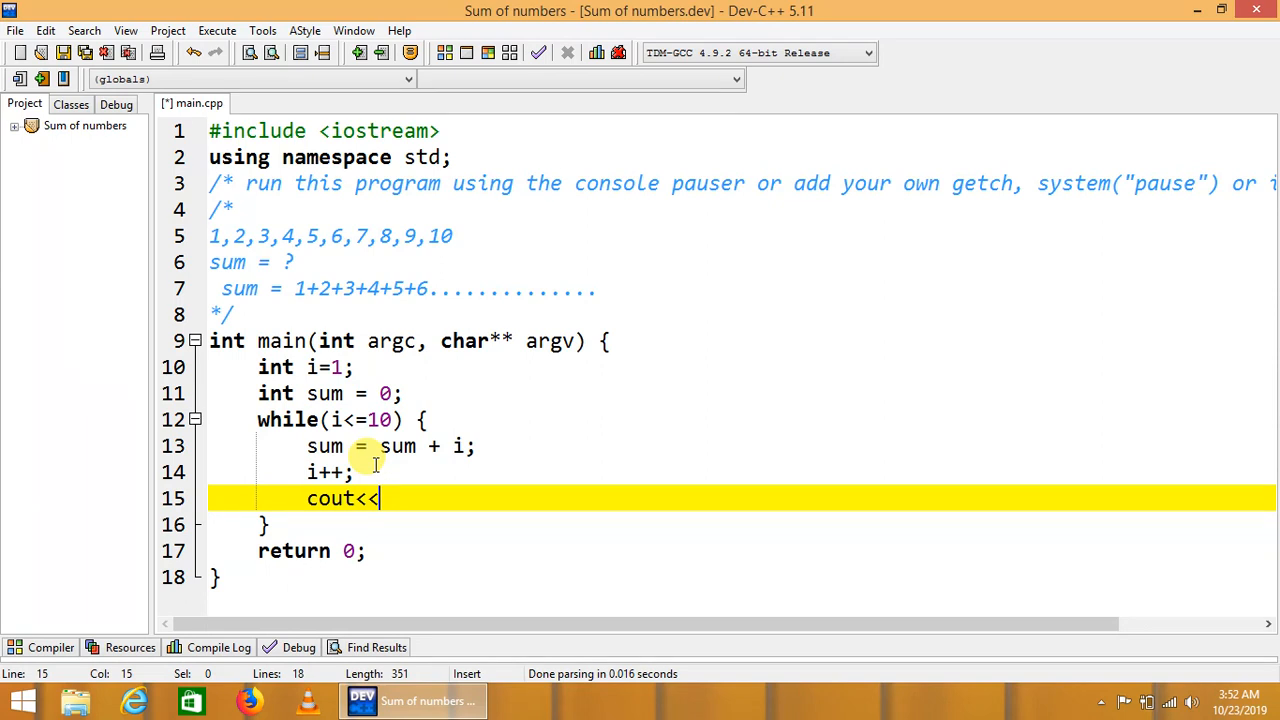
{"action": "type", "text": "i<<"}
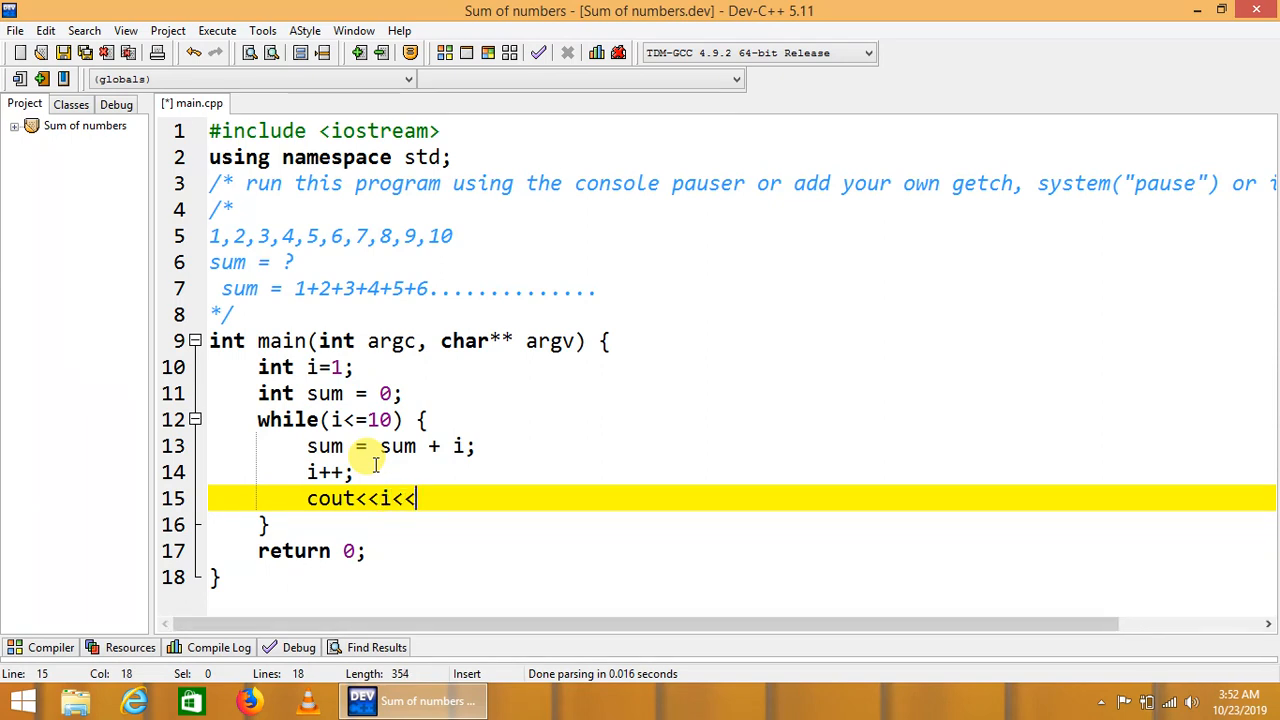
{"action": "type", "text": "\"+\""}
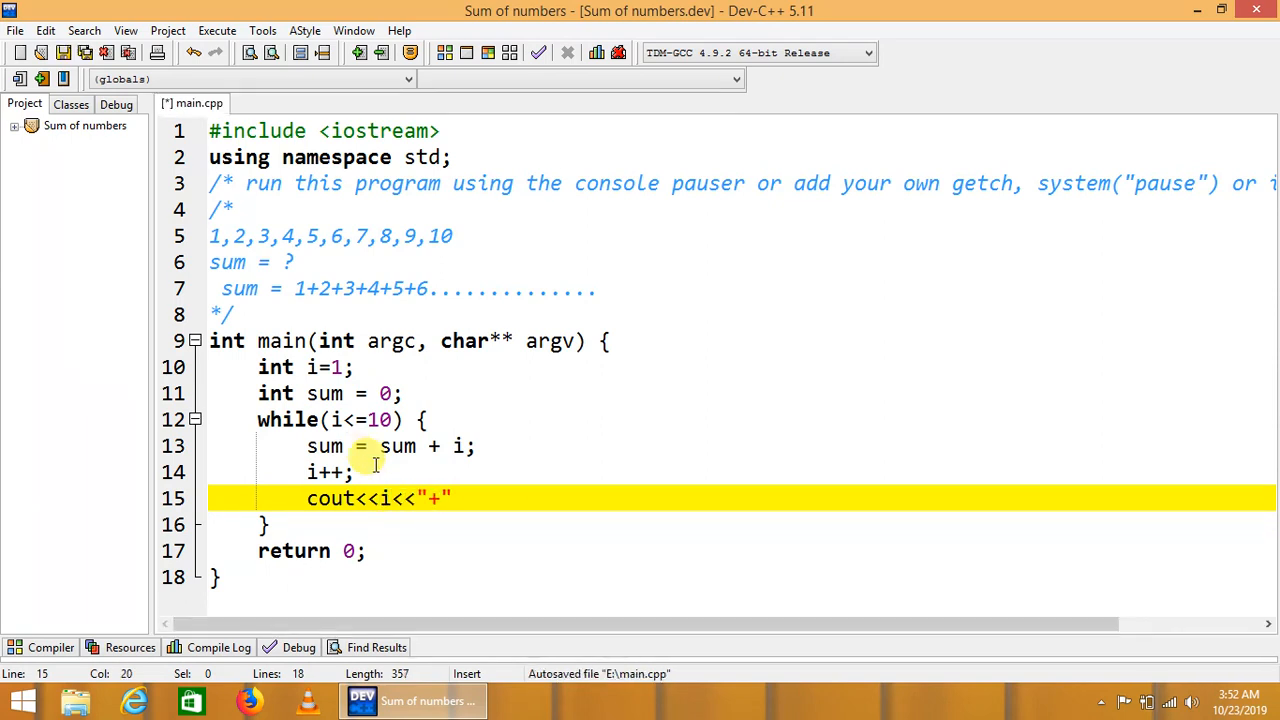
{"action": "type", "text": ";"}
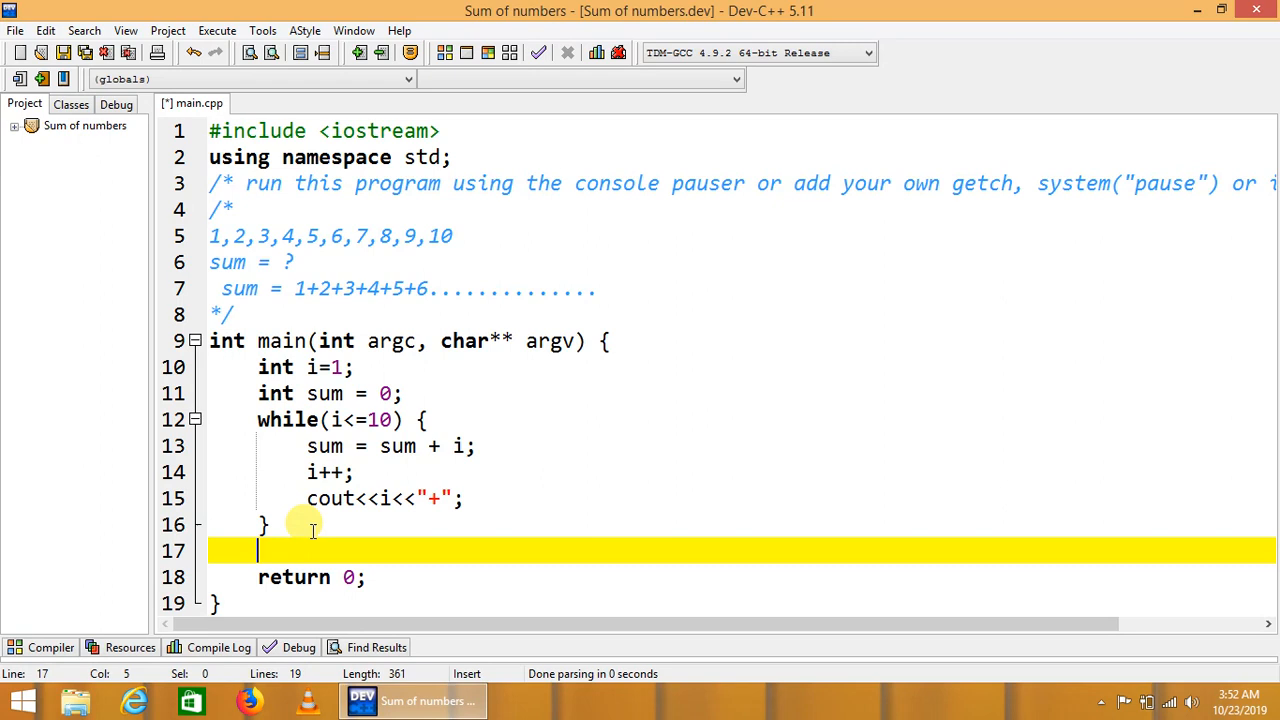
Step: After the loop, add cout<<endl; and print "Sum = " followed by sum
{"action": "type", "text": "cout"}
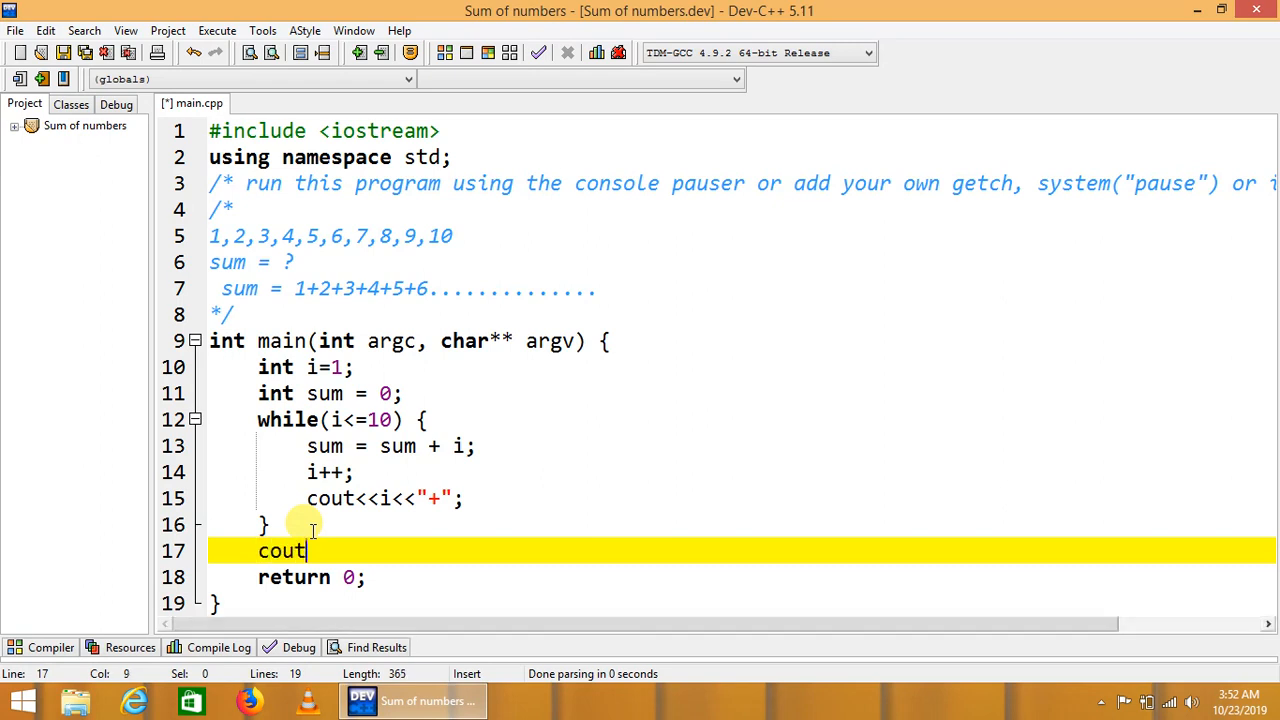
{"action": "type", "text": "<<\"\""}
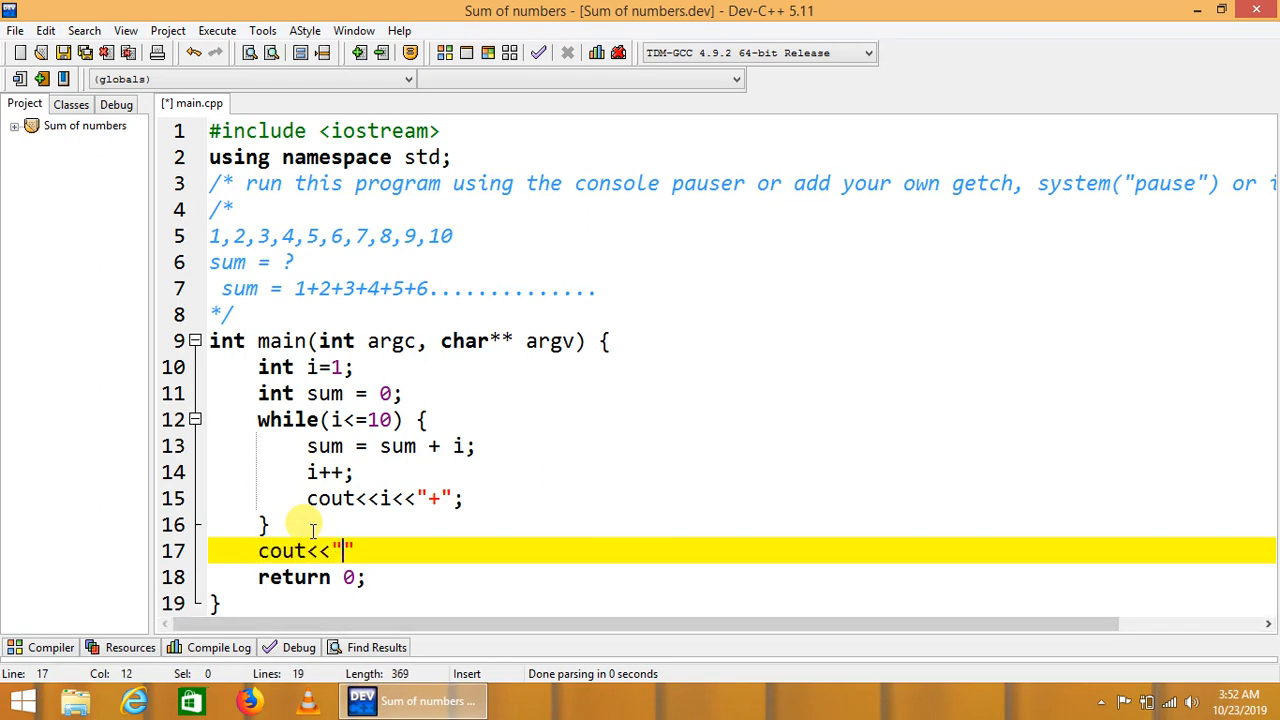
{"action": "key", "text": "BackSpace"}
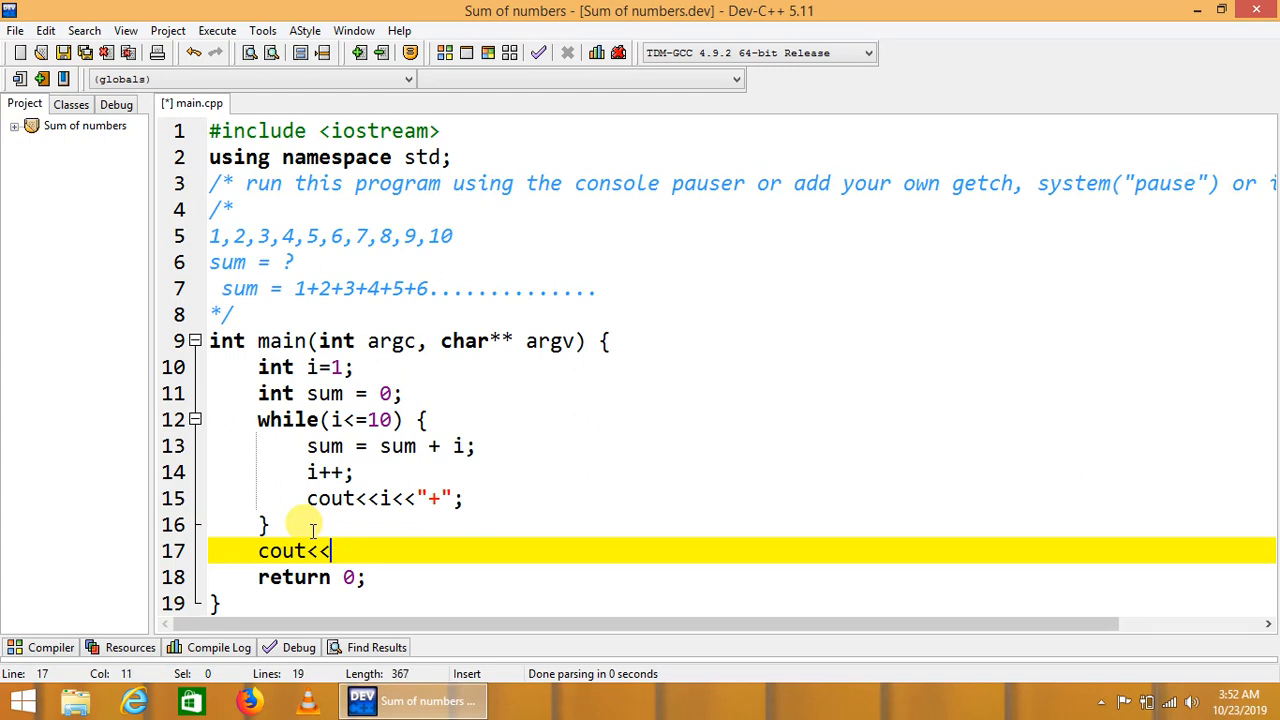
{"action": "type", "text": "endl;"}
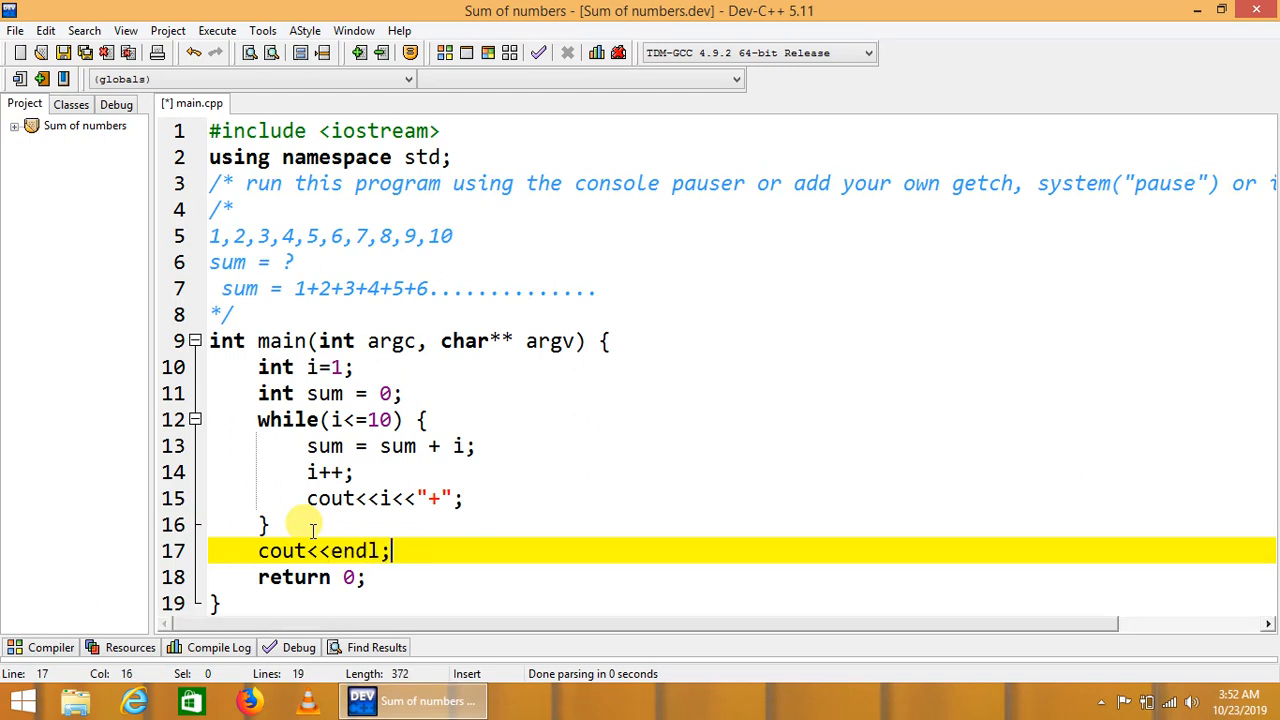
{"action": "type", "text": "cout<"}
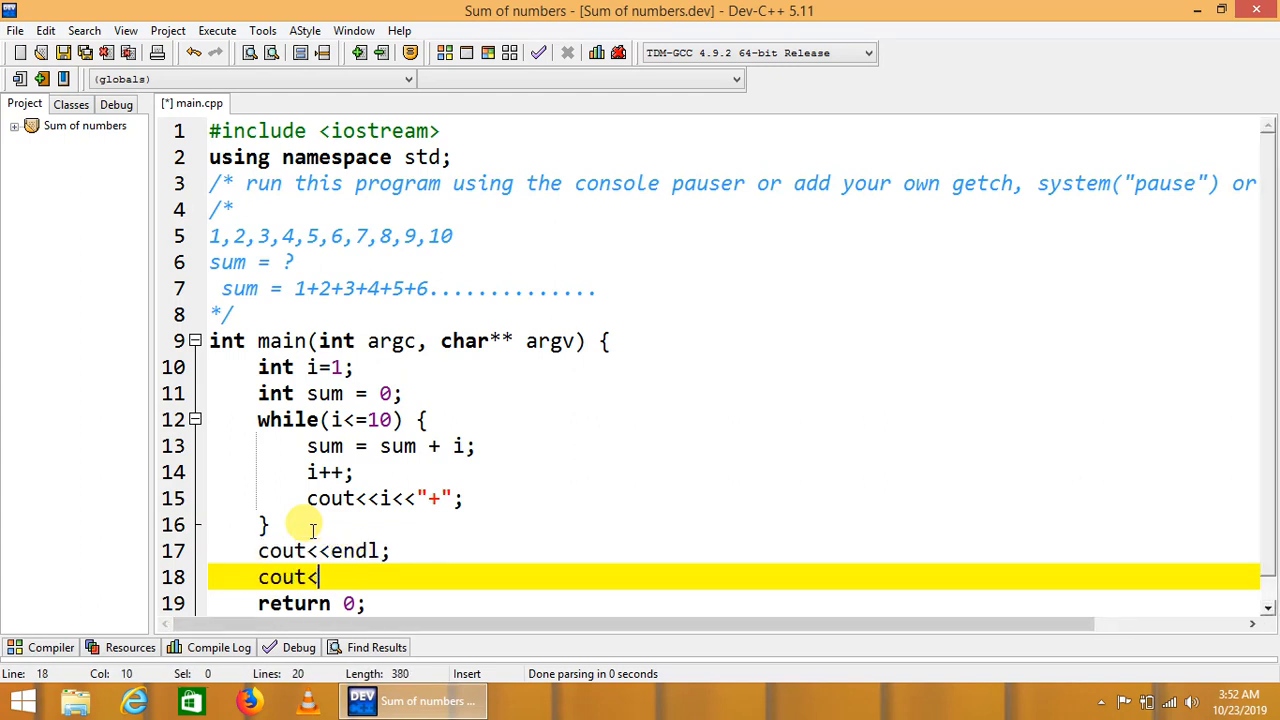
{"action": "type", "text": "<\"Sum\""}
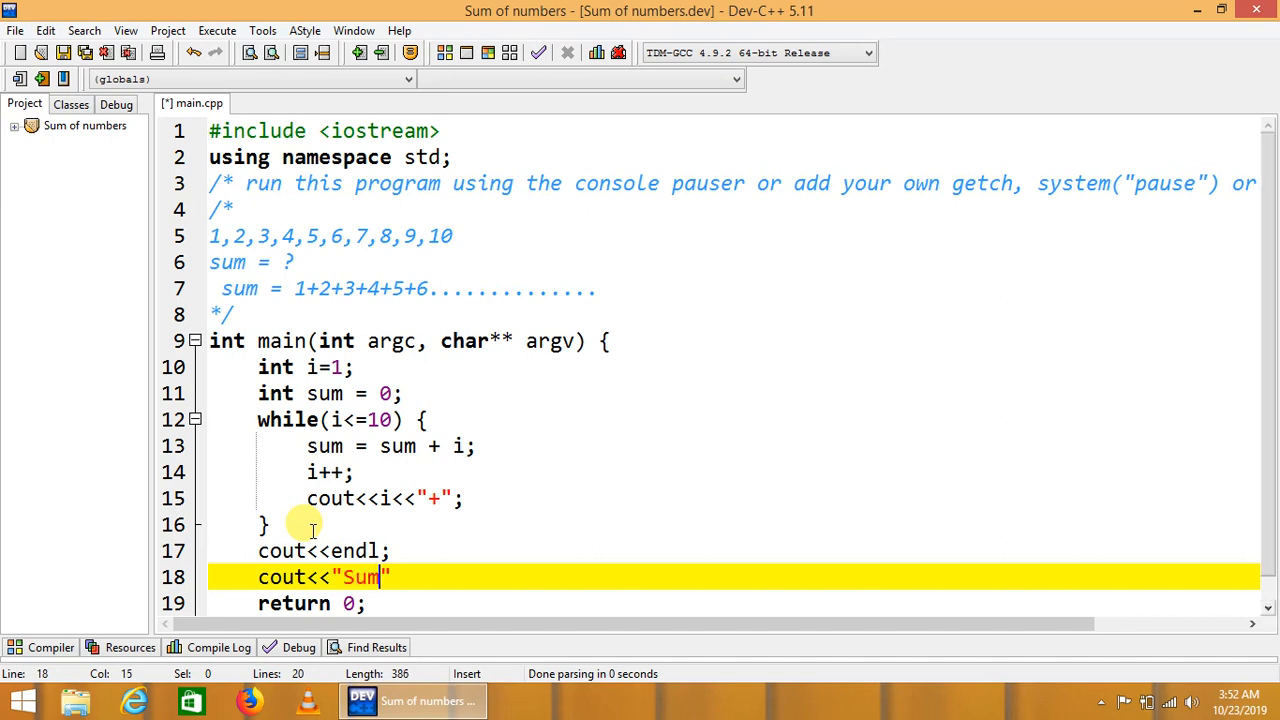
{"action": "type", "text": "="}
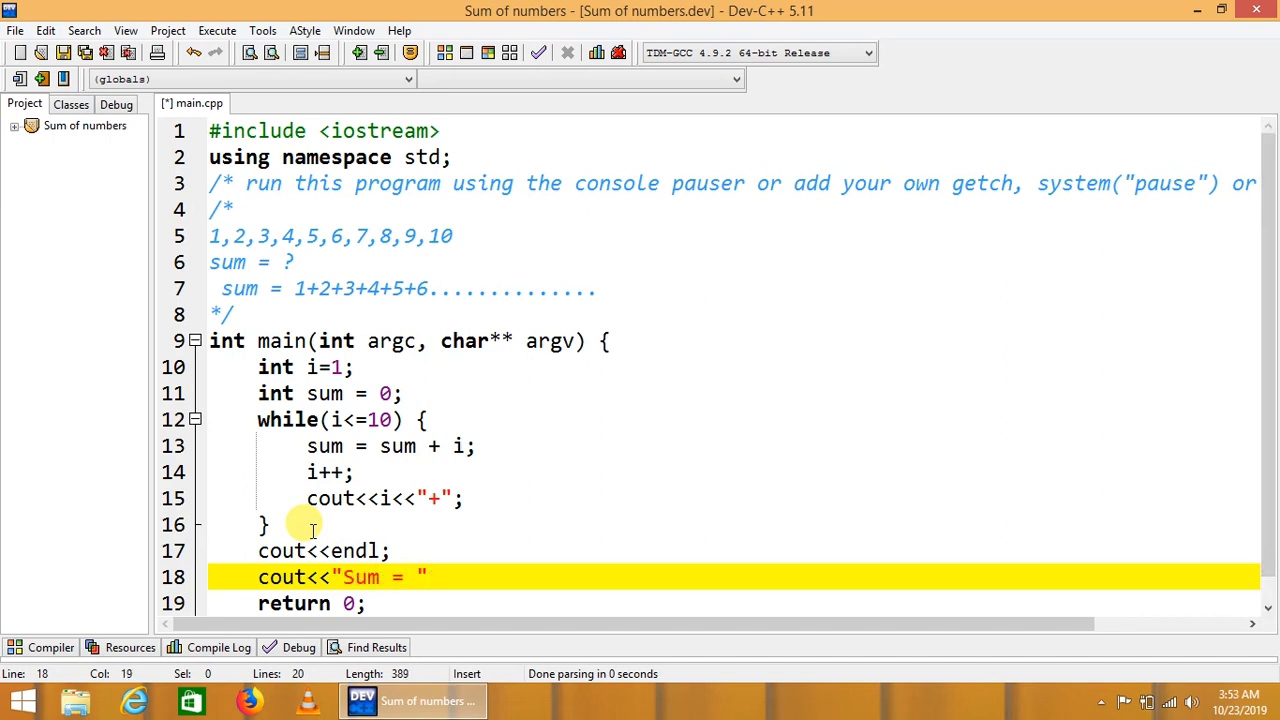
{"action": "type", "text": "<<sum;"}
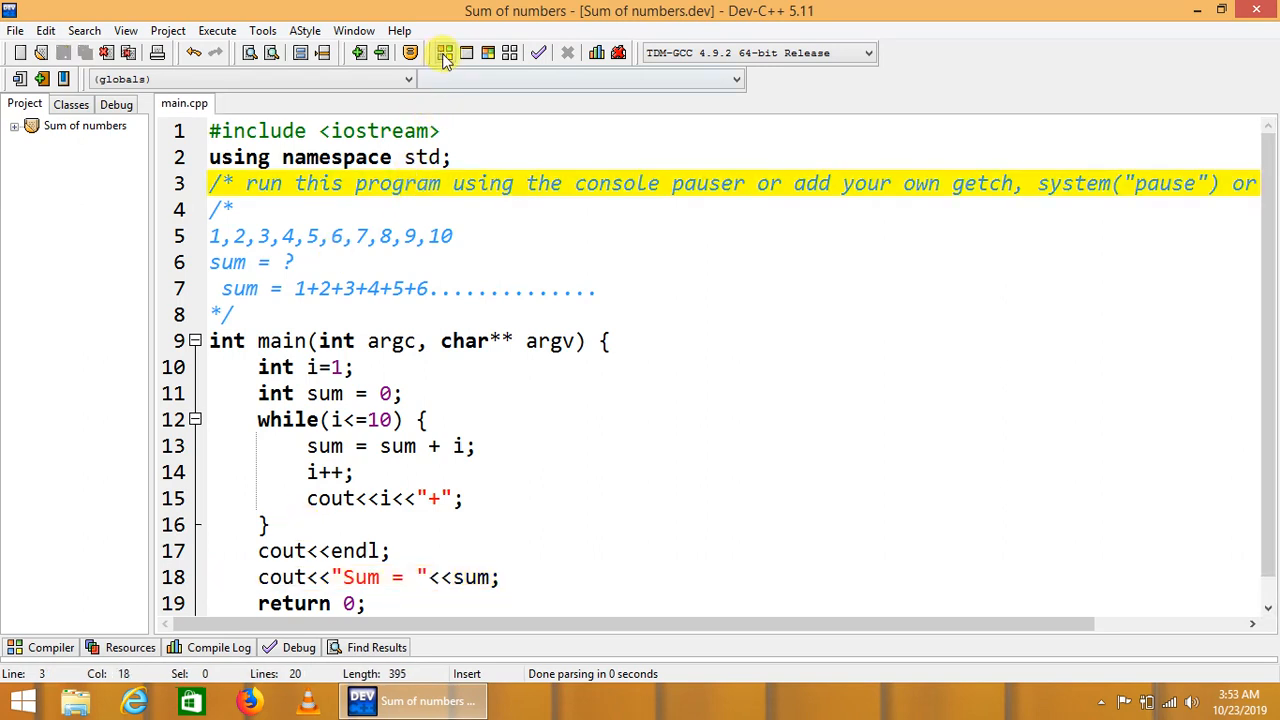
Step: Compile with 0 errors and run, showing 2+3+...+11+ and Sum = 55
{"action": "left_click", "coordinate": [444, 53]}
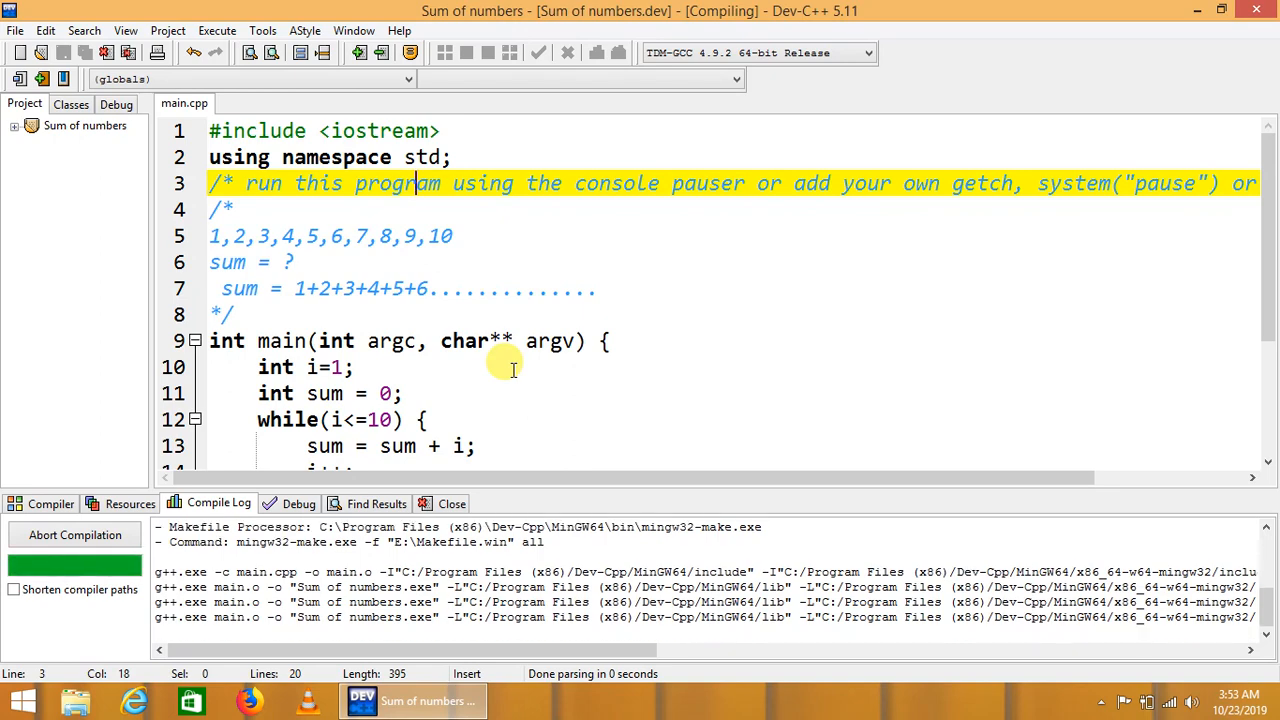
{"action": "left_click", "coordinate": [444, 53]}
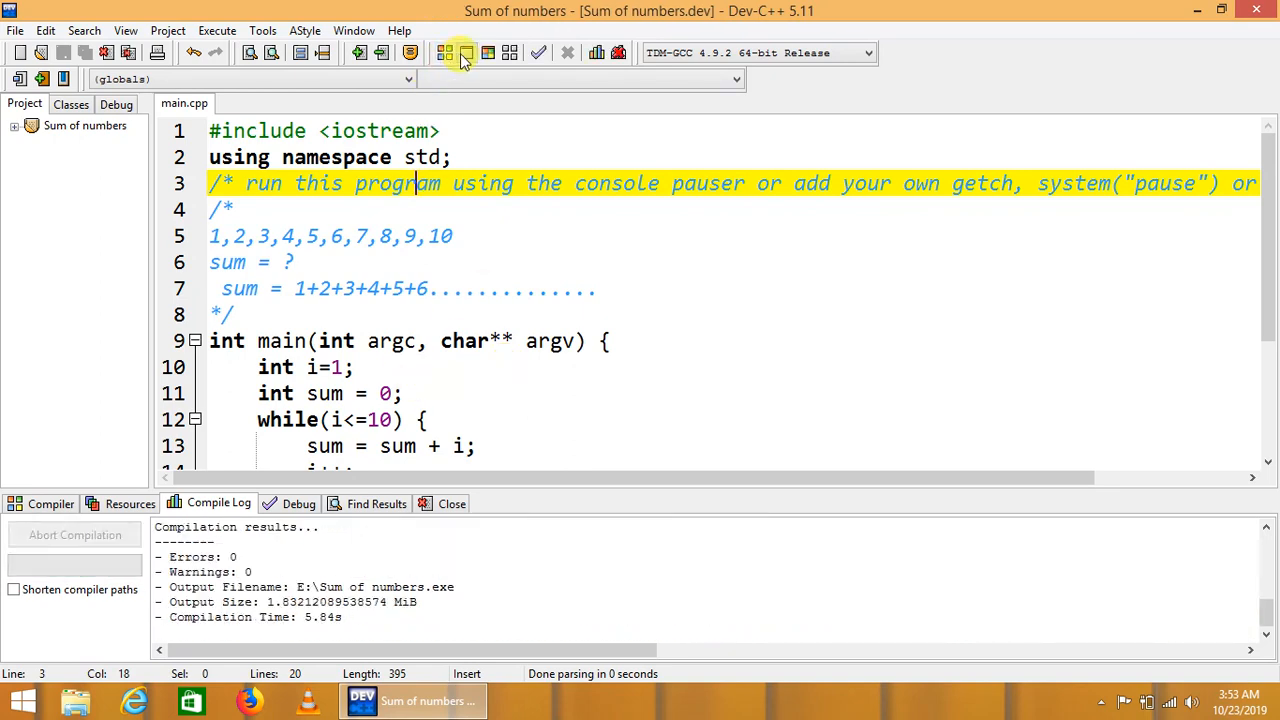
{"action": "left_click", "coordinate": [459, 53]}
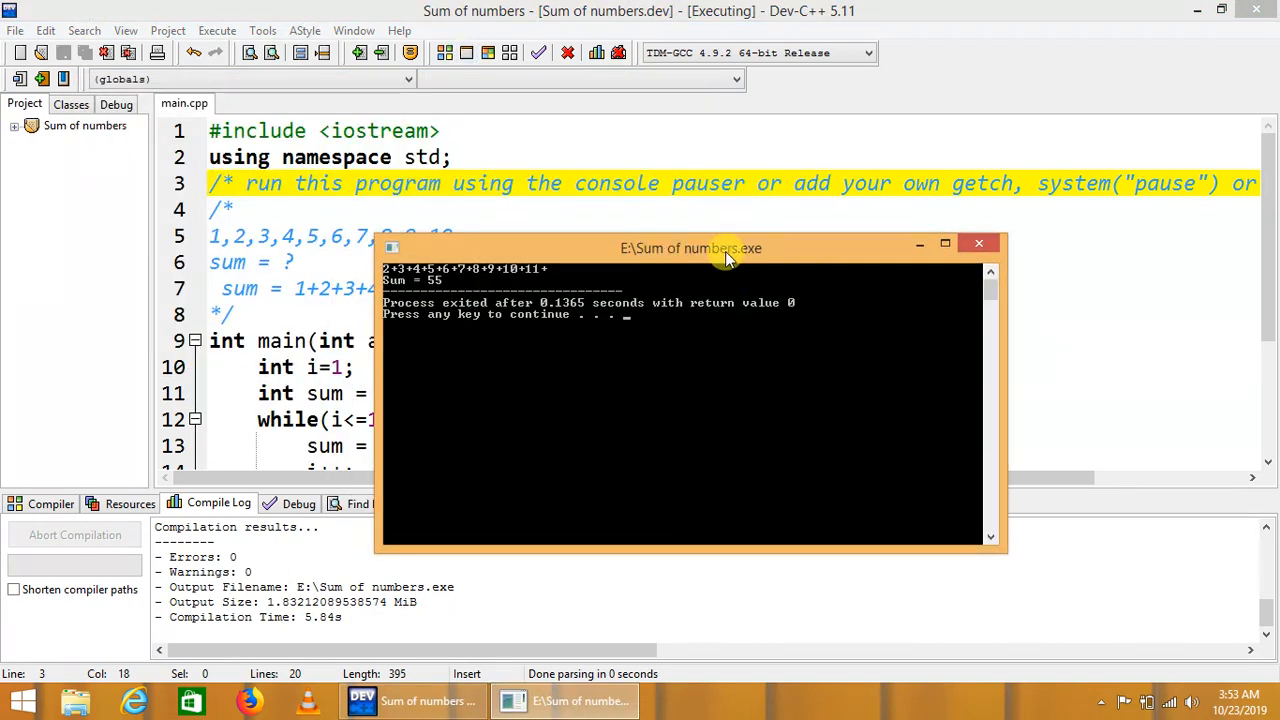
{"action": "left_click_drag", "start_coordinate": [690, 248], "coordinate": [870, 301]}
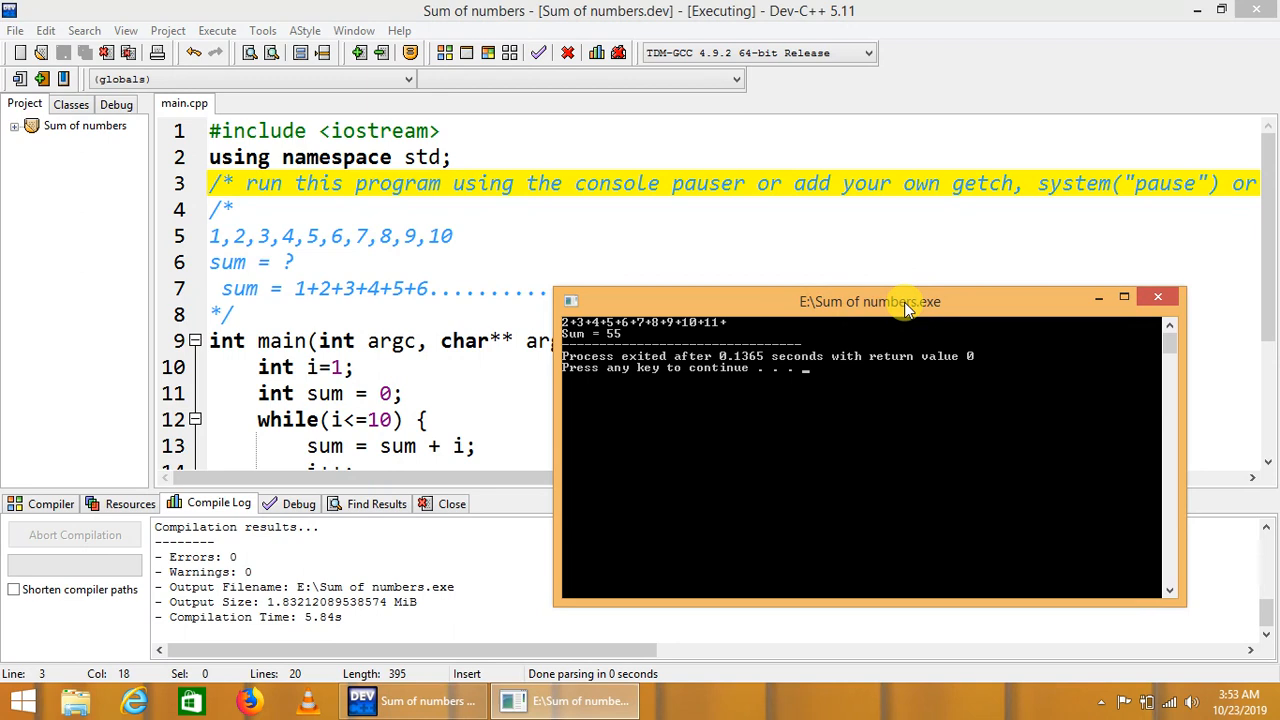
{"action": "mouse_move", "coordinate": [710, 345]}
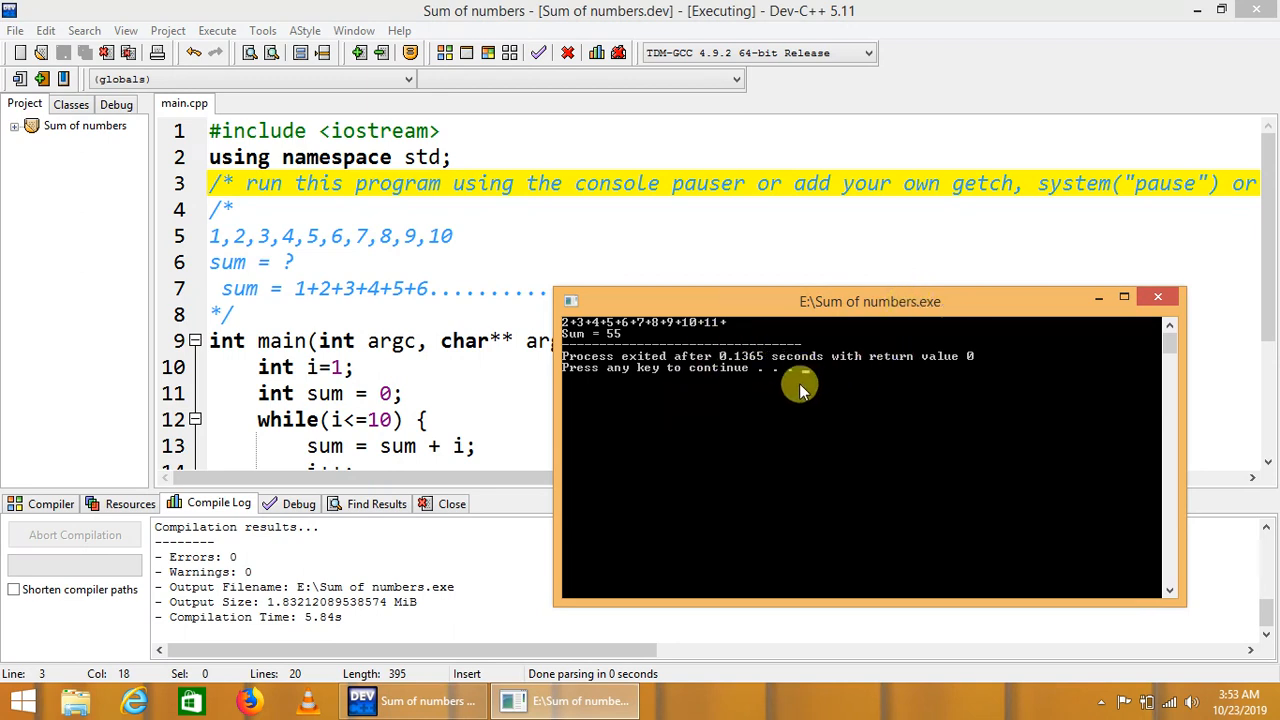
{"action": "mouse_move", "coordinate": [1158, 297]}
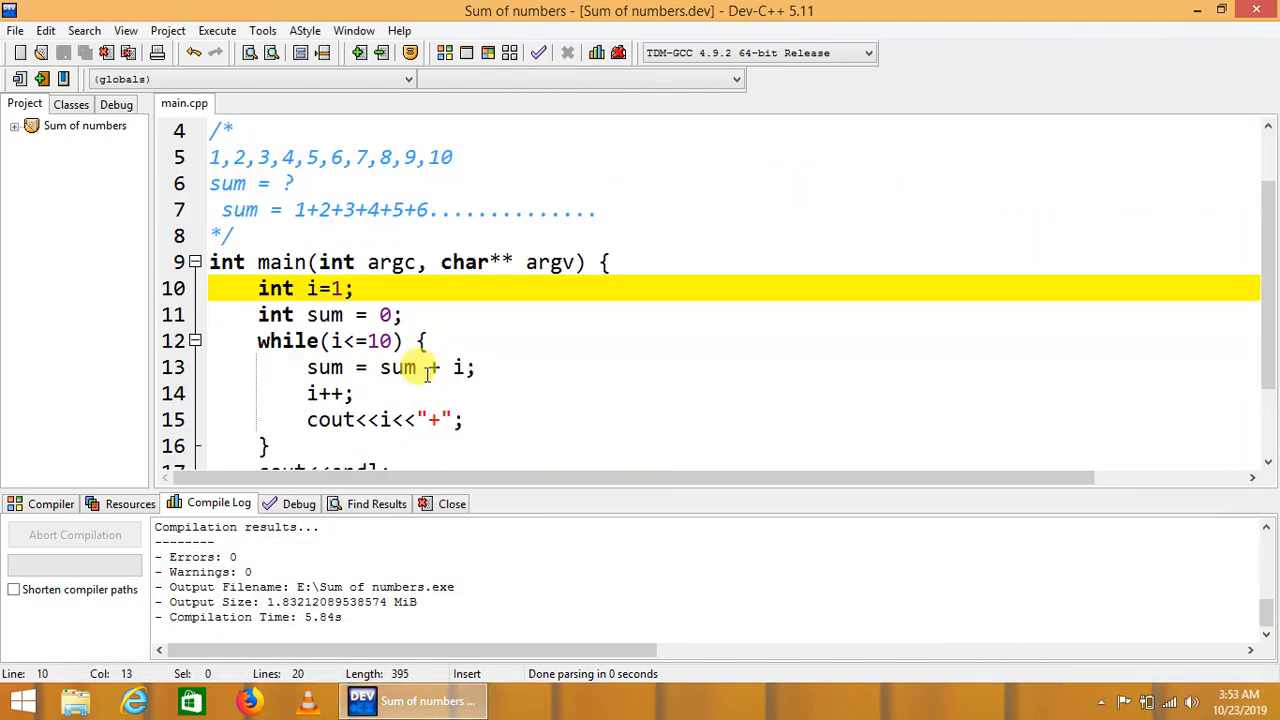
Step: Move 'i++;' below the cout line and recompile the program
{"action": "left_click", "coordinate": [398, 367]}
{"action": "type", "text": "i++;"}
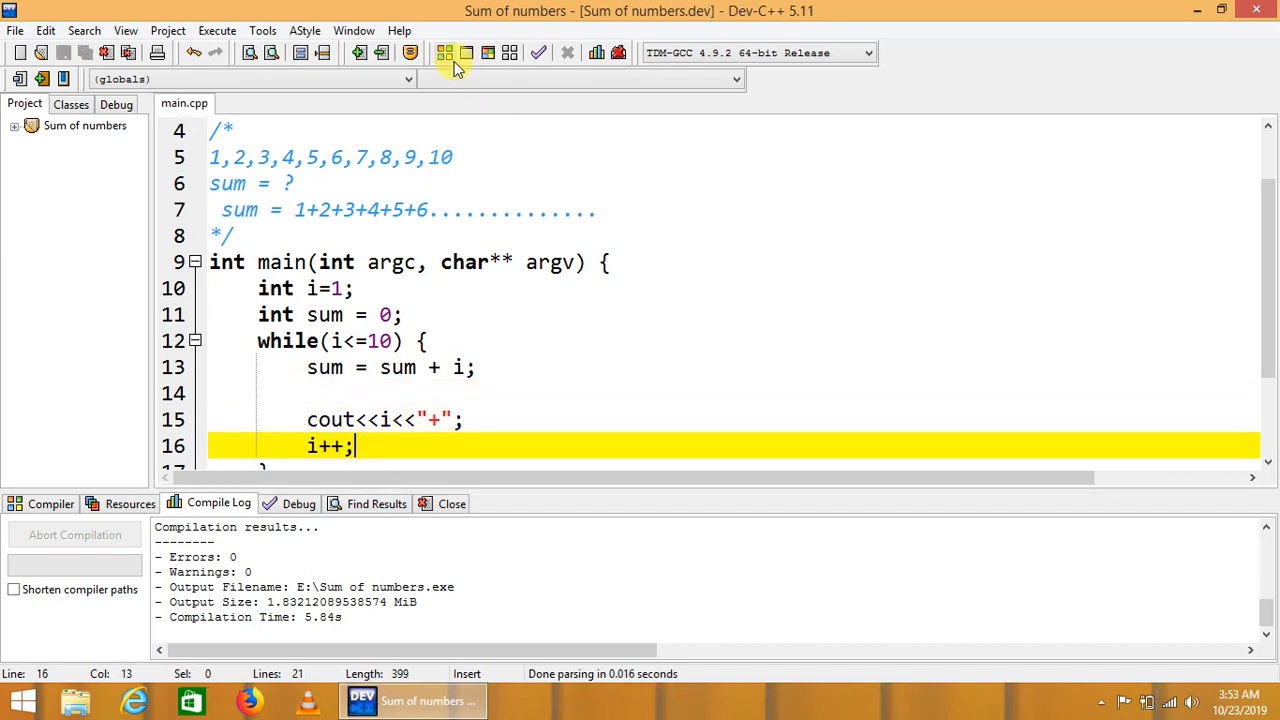
{"action": "left_click", "coordinate": [444, 53]}
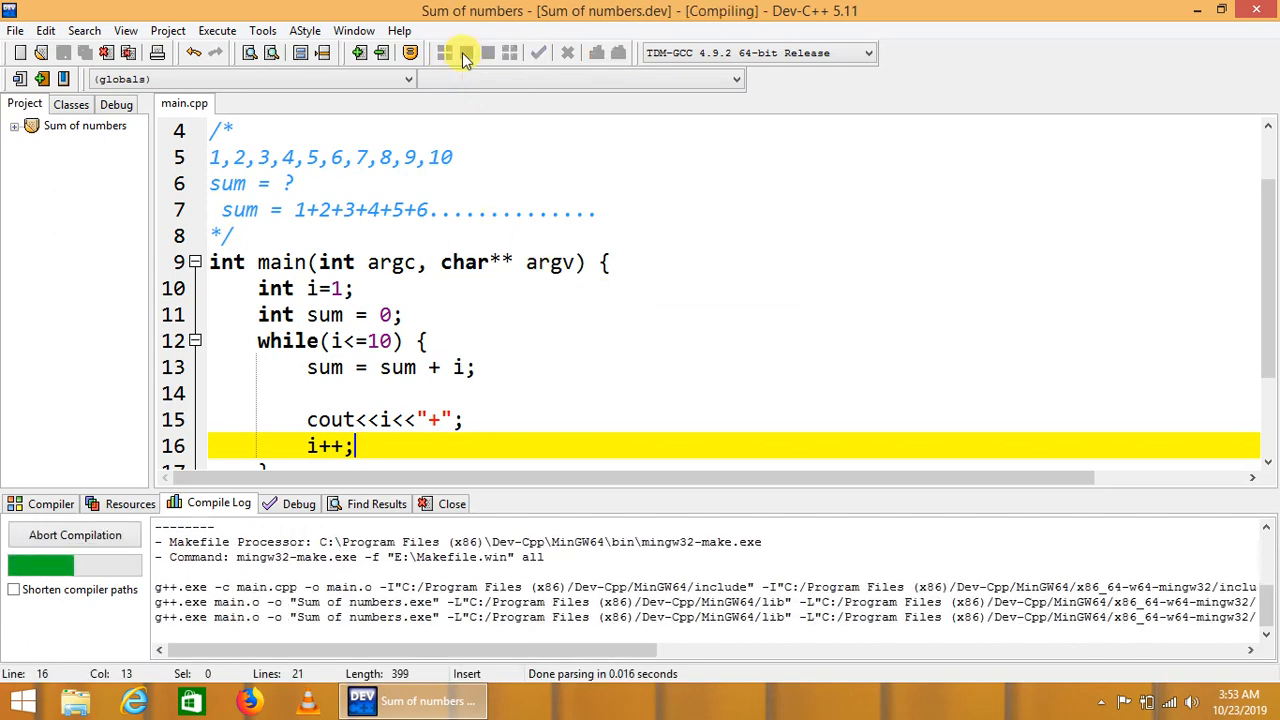
{"action": "mouse_move", "coordinate": [465, 53]}
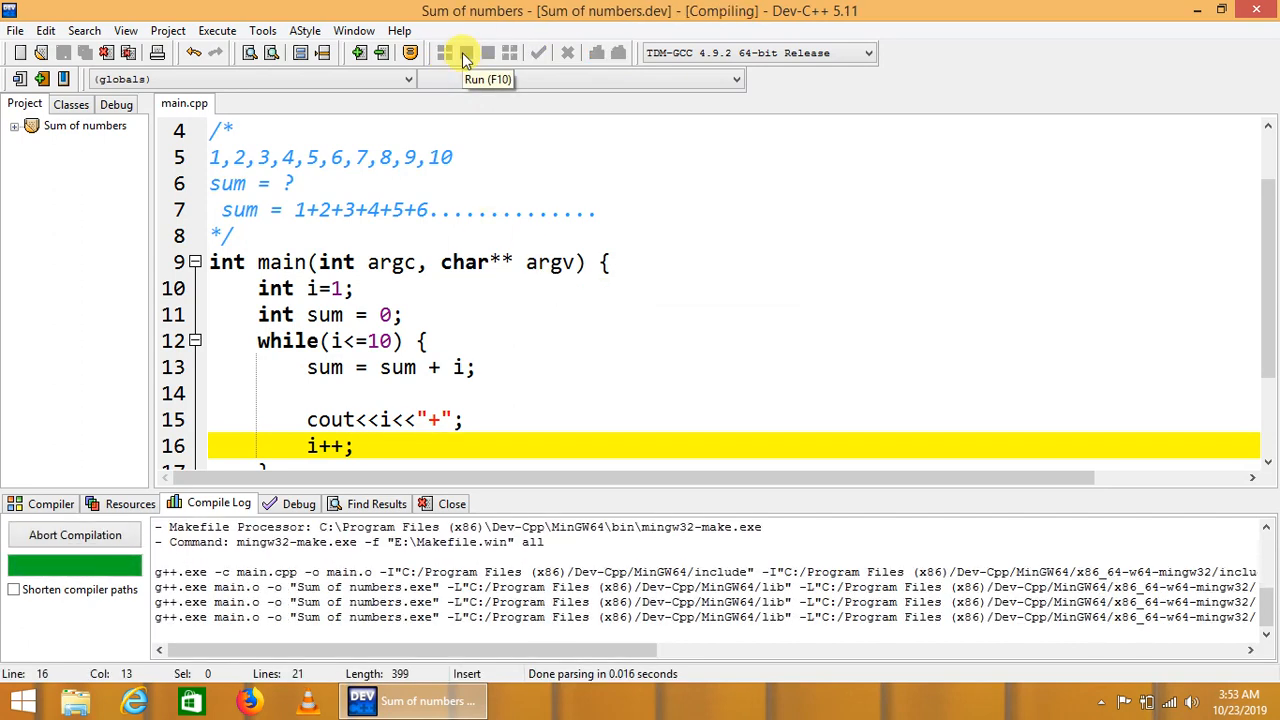
Step: Run the program and place its console beside the code, showing 1+...+10+ and Sum = 55
{"action": "left_click", "coordinate": [465, 52]}
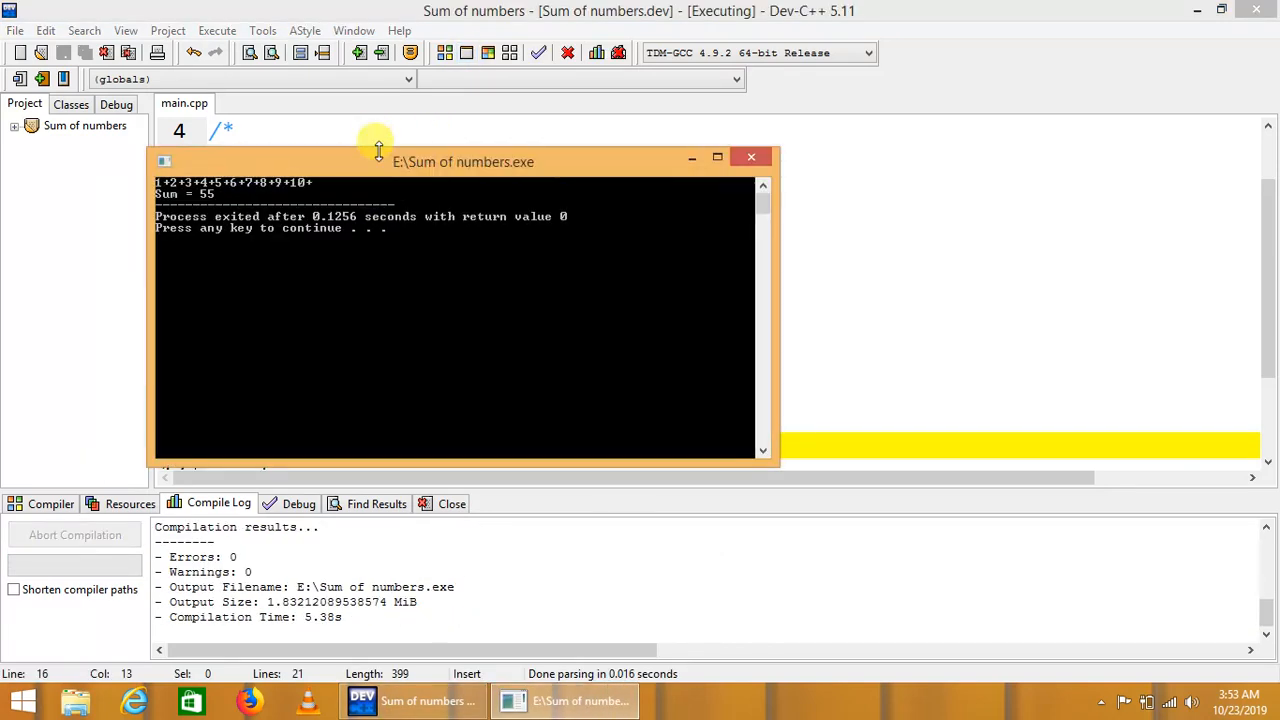
{"action": "left_click_drag", "start_coordinate": [463, 161], "coordinate": [833, 251]}
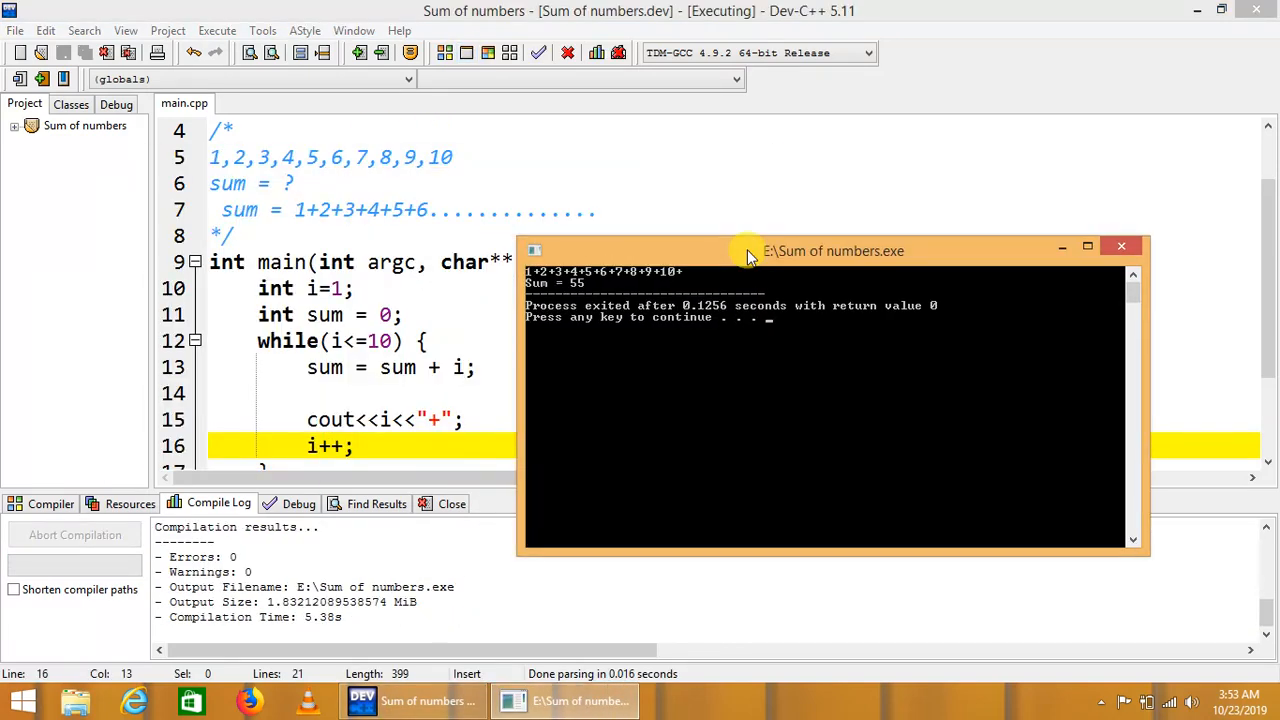
{"action": "mouse_move", "coordinate": [712, 361]}
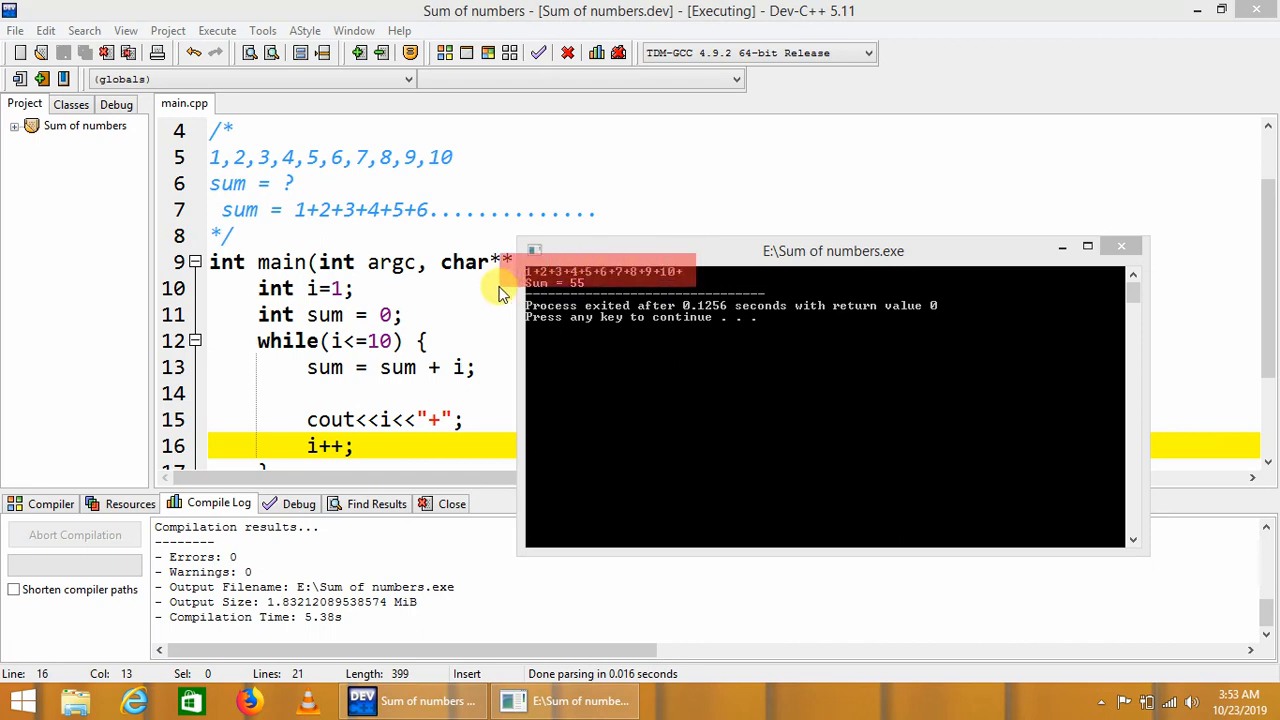
{"action": "mouse_move", "coordinate": [480, 290]}
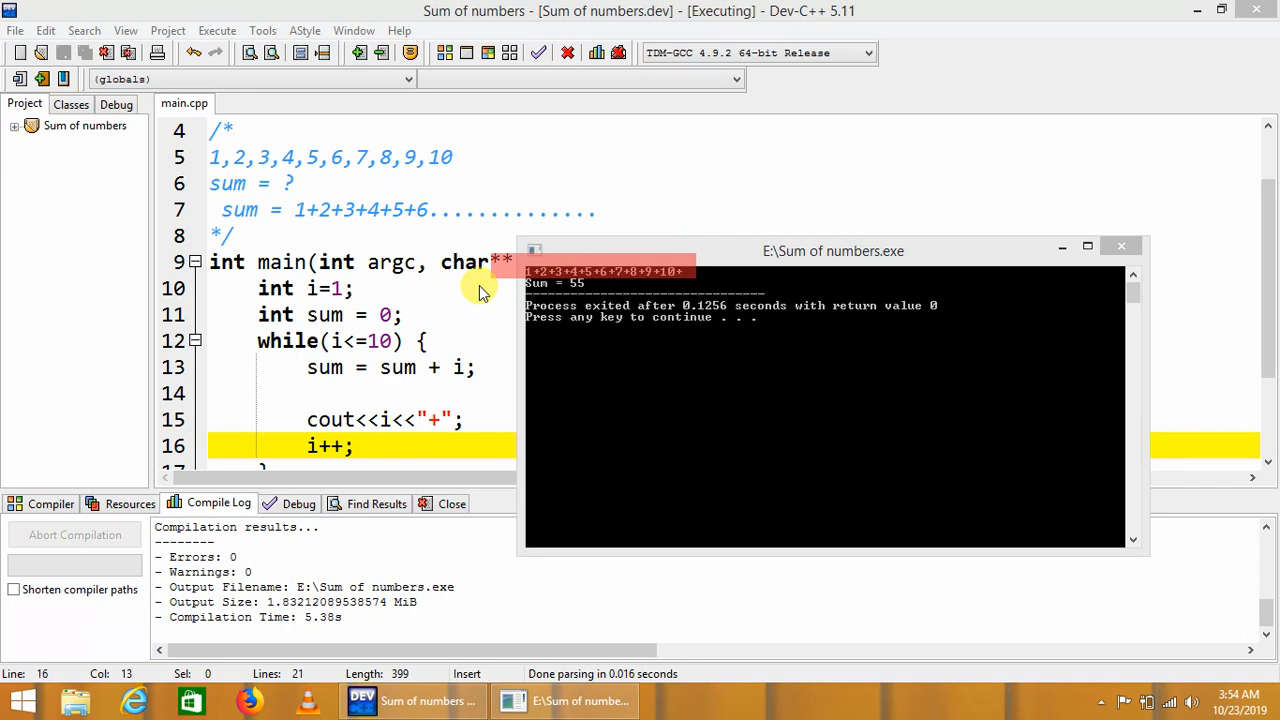
{"action": "mouse_move", "coordinate": [603, 280]}
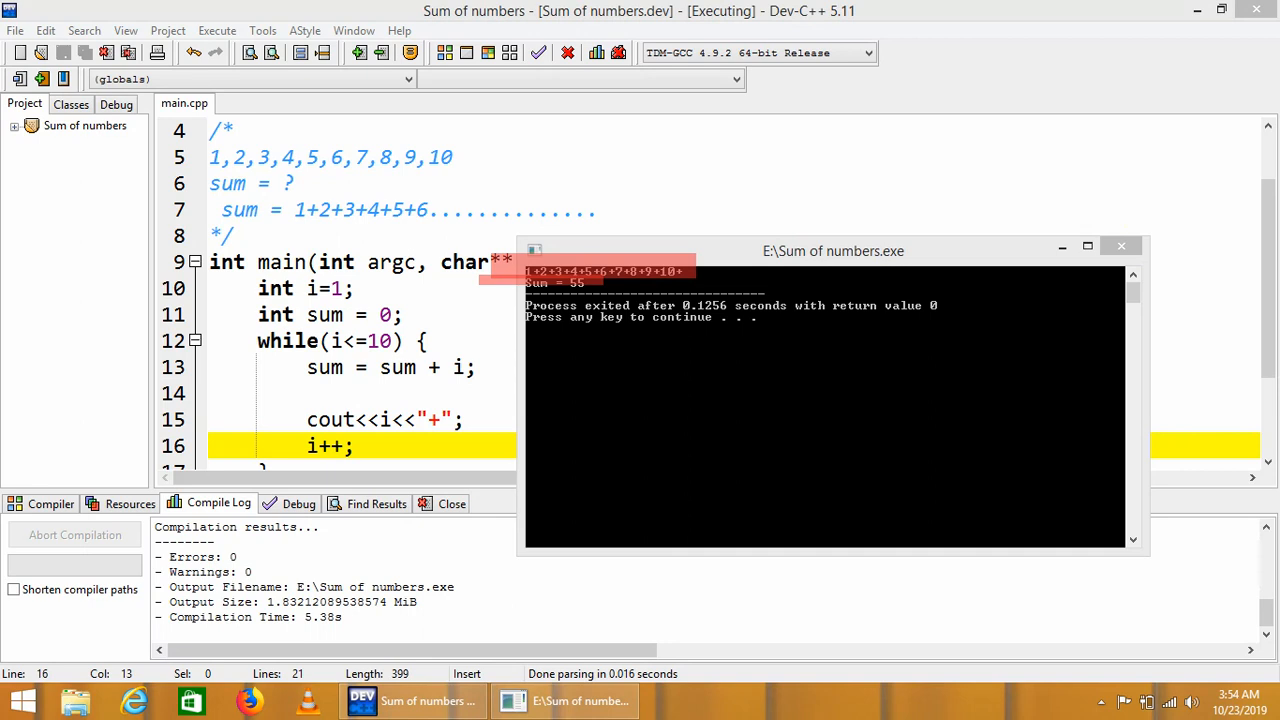
{"action": "mouse_move", "coordinate": [460, 192]}
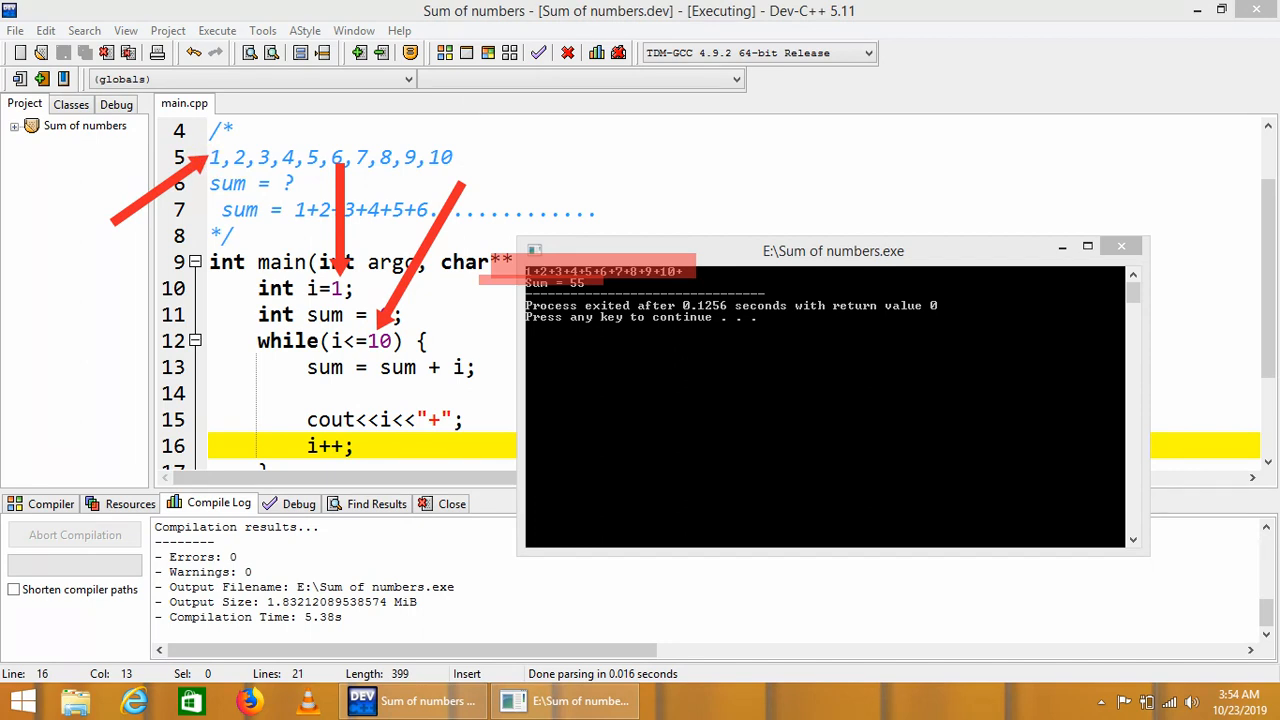
{"action": "mouse_move", "coordinate": [618, 380]}
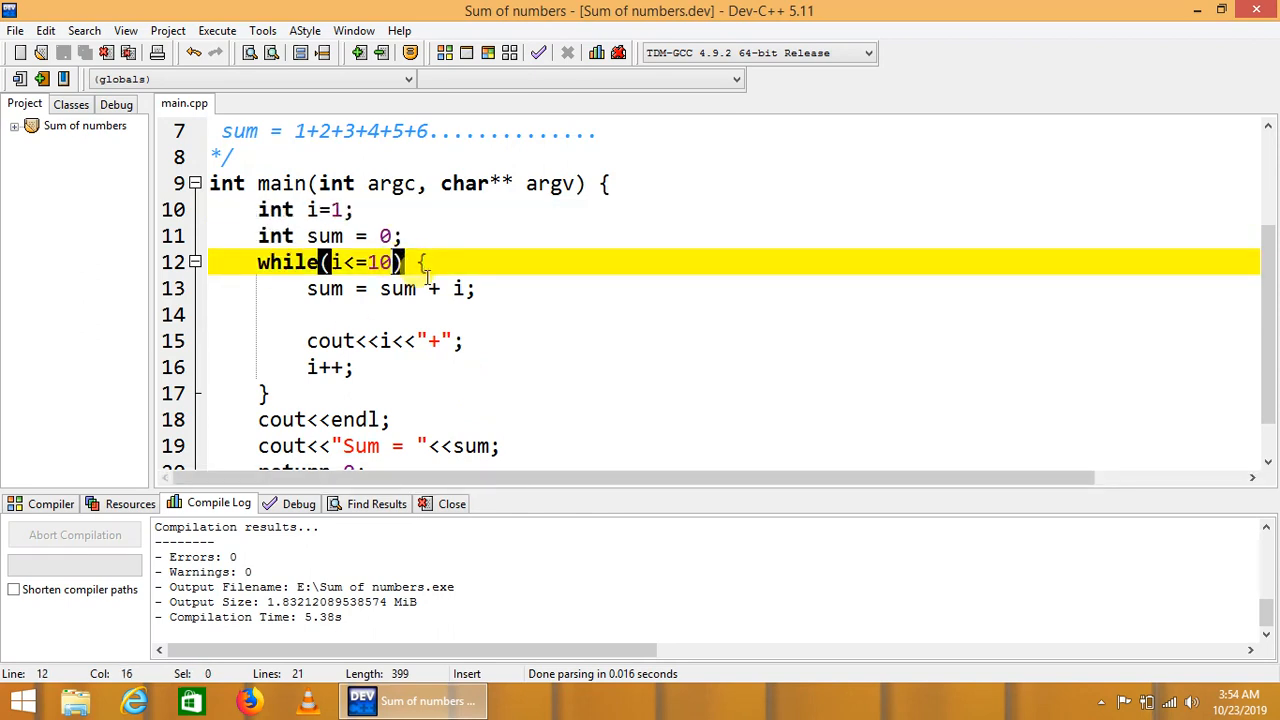
Step: Change the loop limit to i<=100 and delete the blank line inside the loop
{"action": "type", "text": "0"}
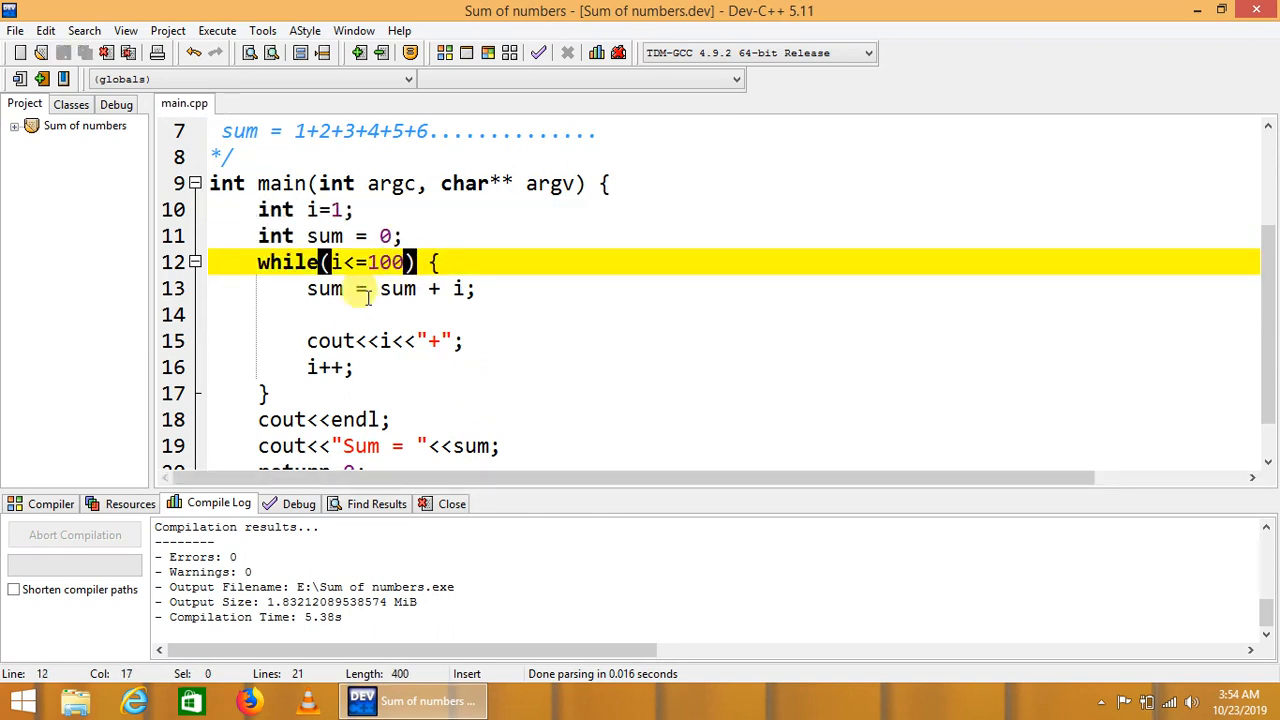
{"action": "left_click", "coordinate": [308, 341]}
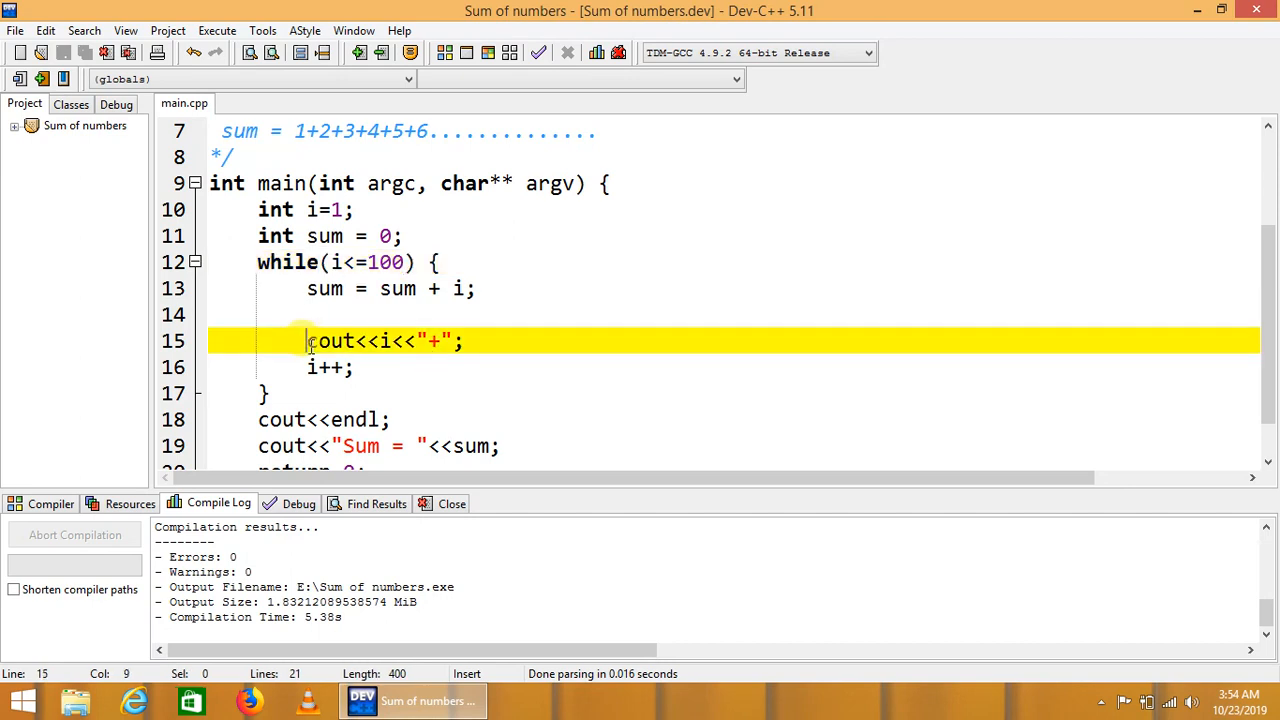
{"action": "key", "text": "Backspace"}
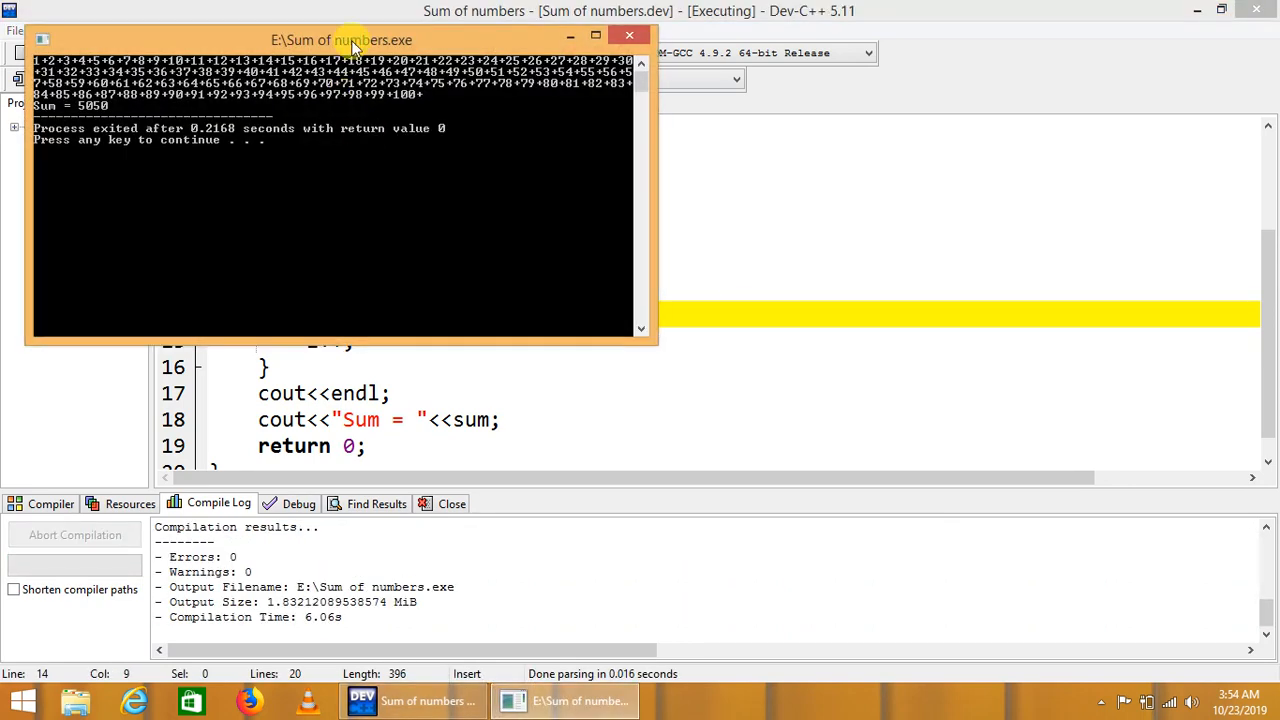
Step: Close the 1-to-100 console output and change the while-loop limit from 100 back to 10
{"action": "left_click_drag", "start_coordinate": [340, 40], "coordinate": [697, 210]}
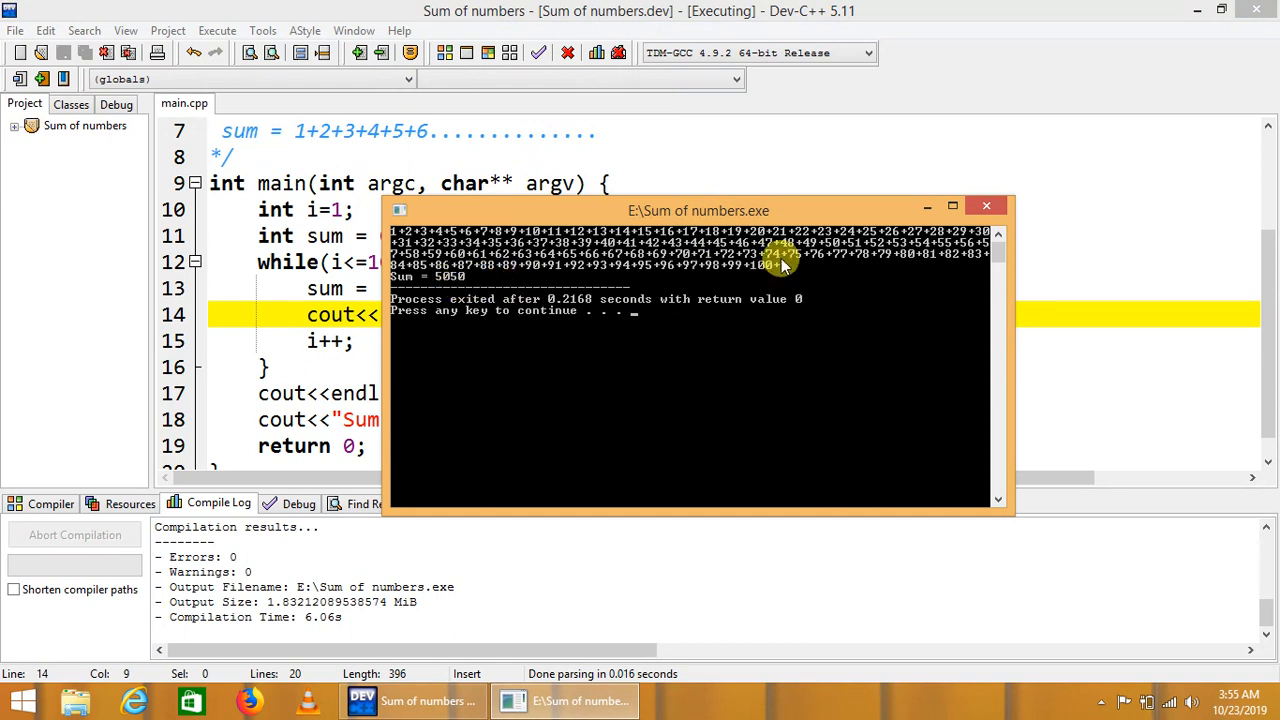
{"action": "mouse_move", "coordinate": [815, 250]}
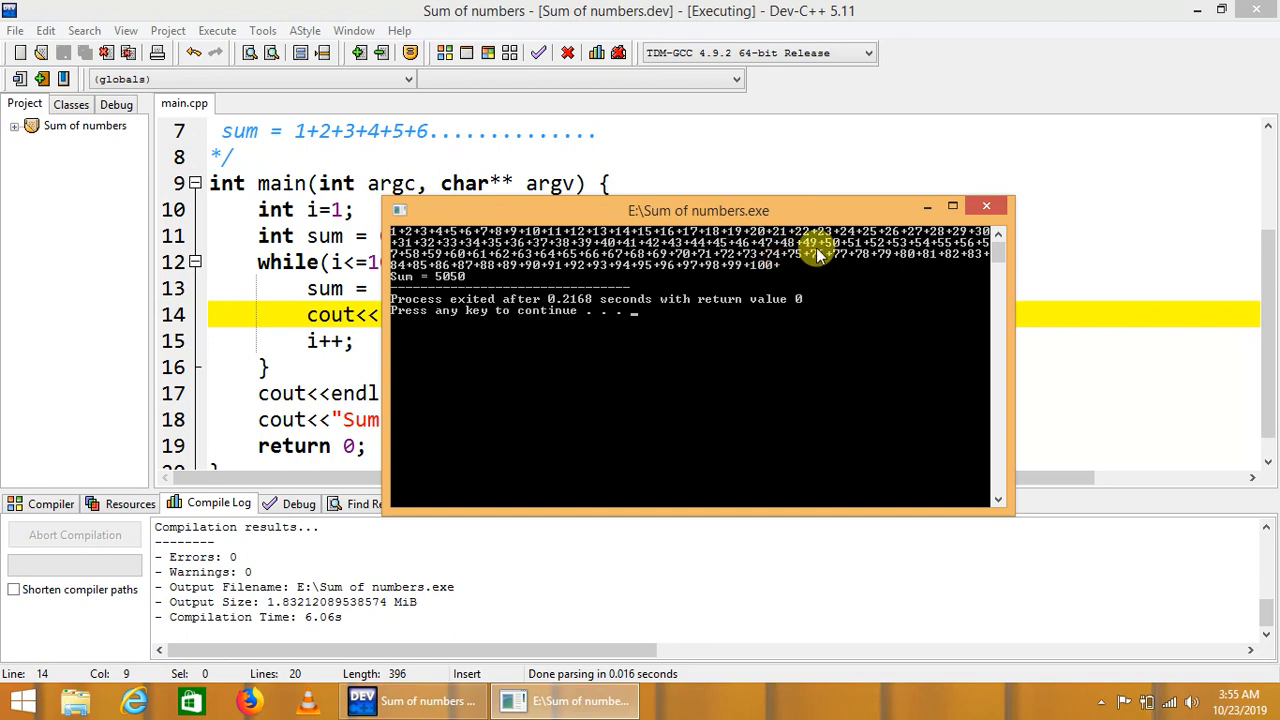
{"action": "left_click_drag", "start_coordinate": [698, 210], "coordinate": [632, 270]}
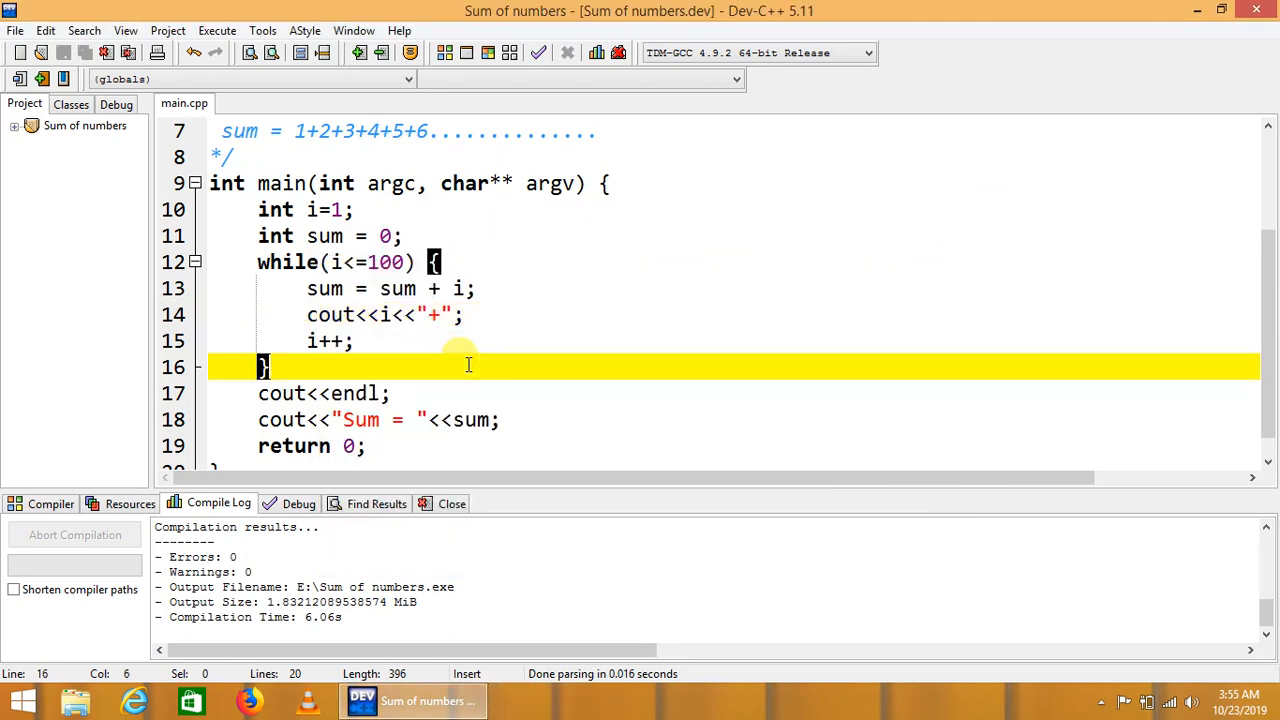
{"action": "left_click", "coordinate": [410, 262]}
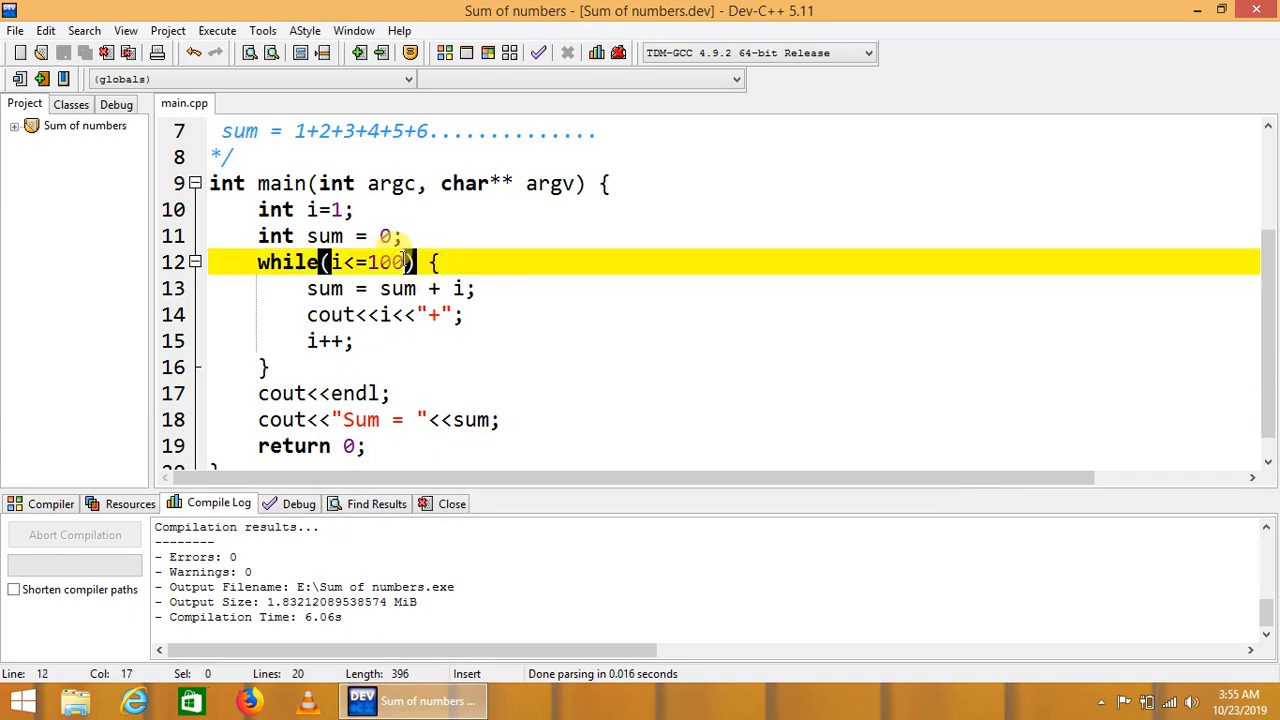
{"action": "key", "text": "Backspace"}
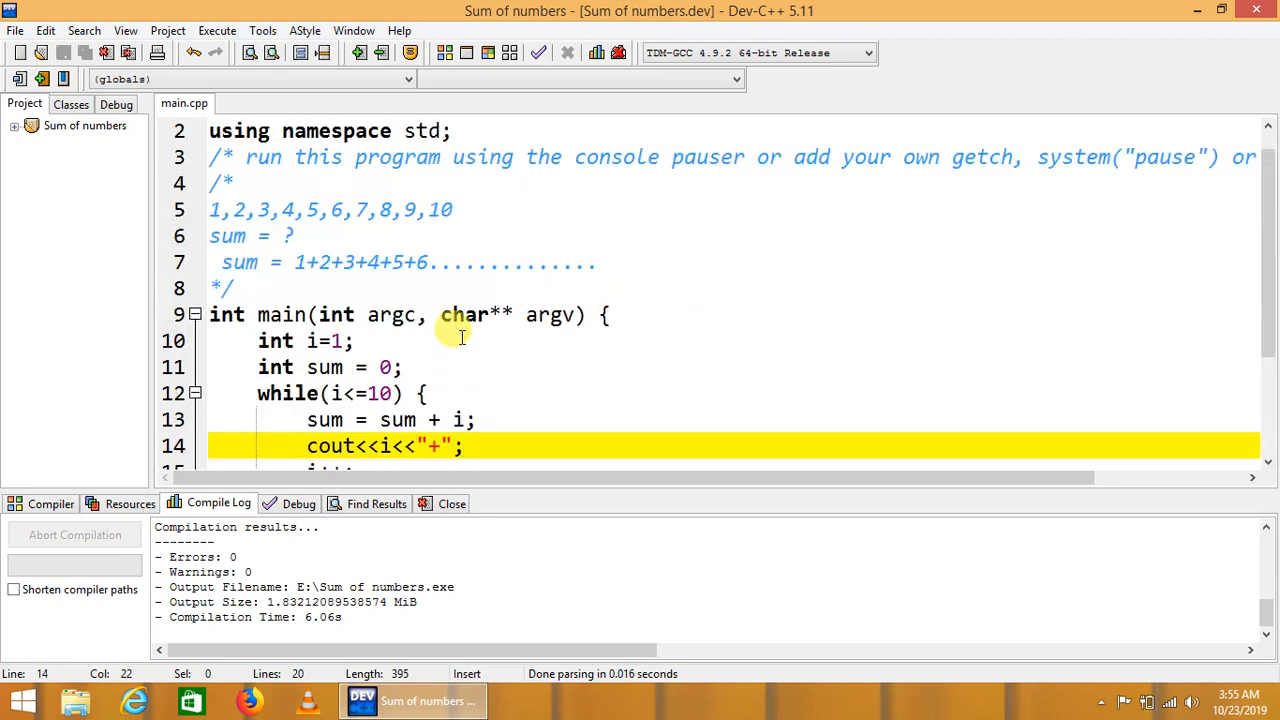
Step: Append the comment '//Counter variable' to line 10's int i=1; and save main.cpp
{"action": "type", "text": "//Co"}
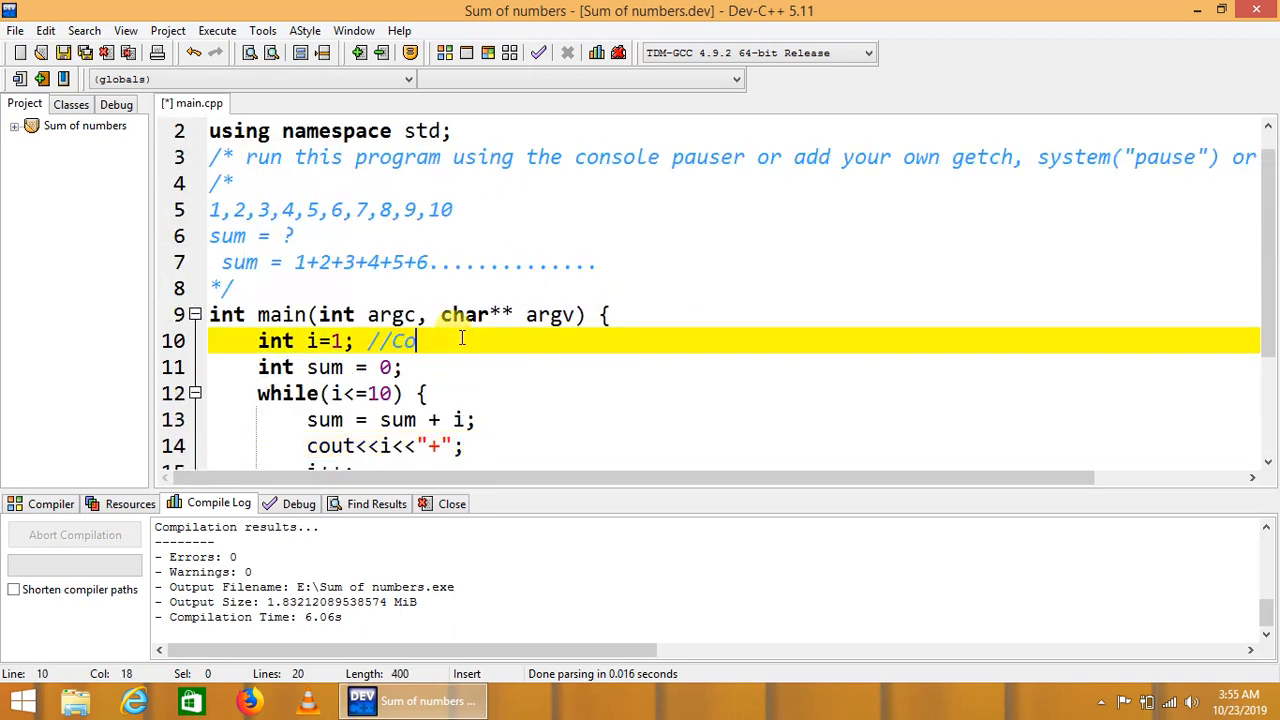
{"action": "type", "text": "u"}
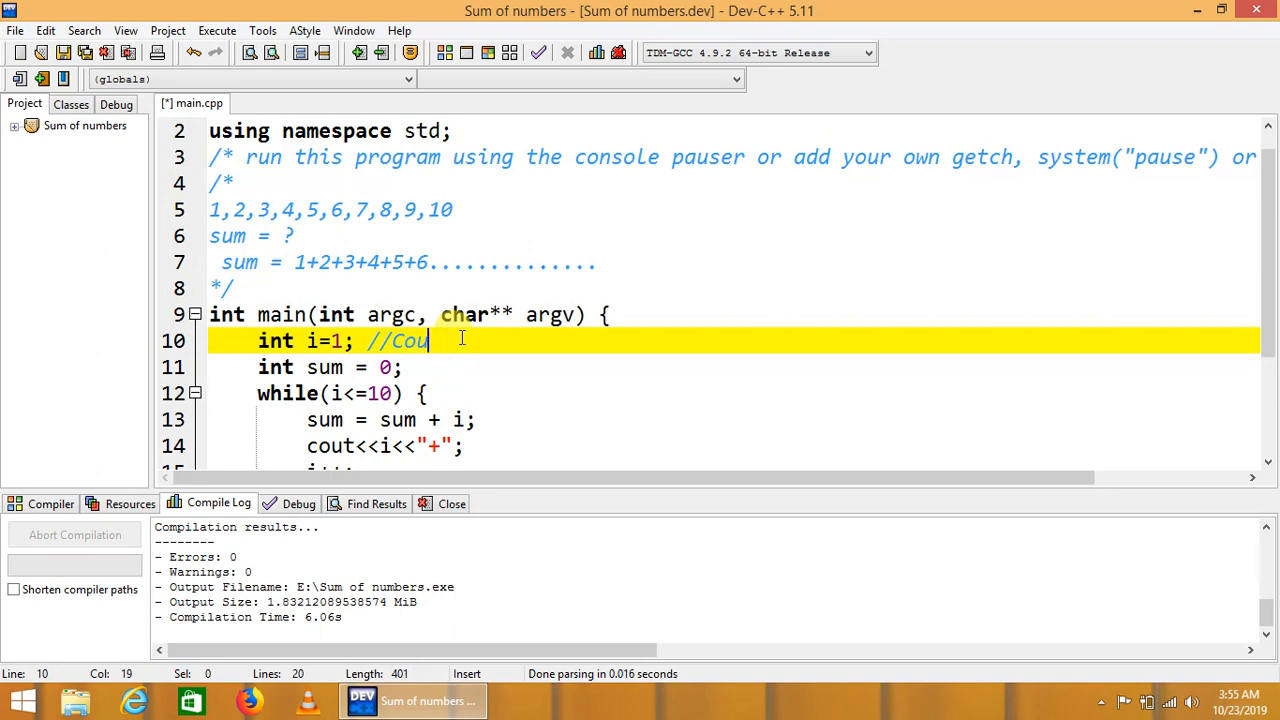
{"action": "type", "text": "nter variable"}
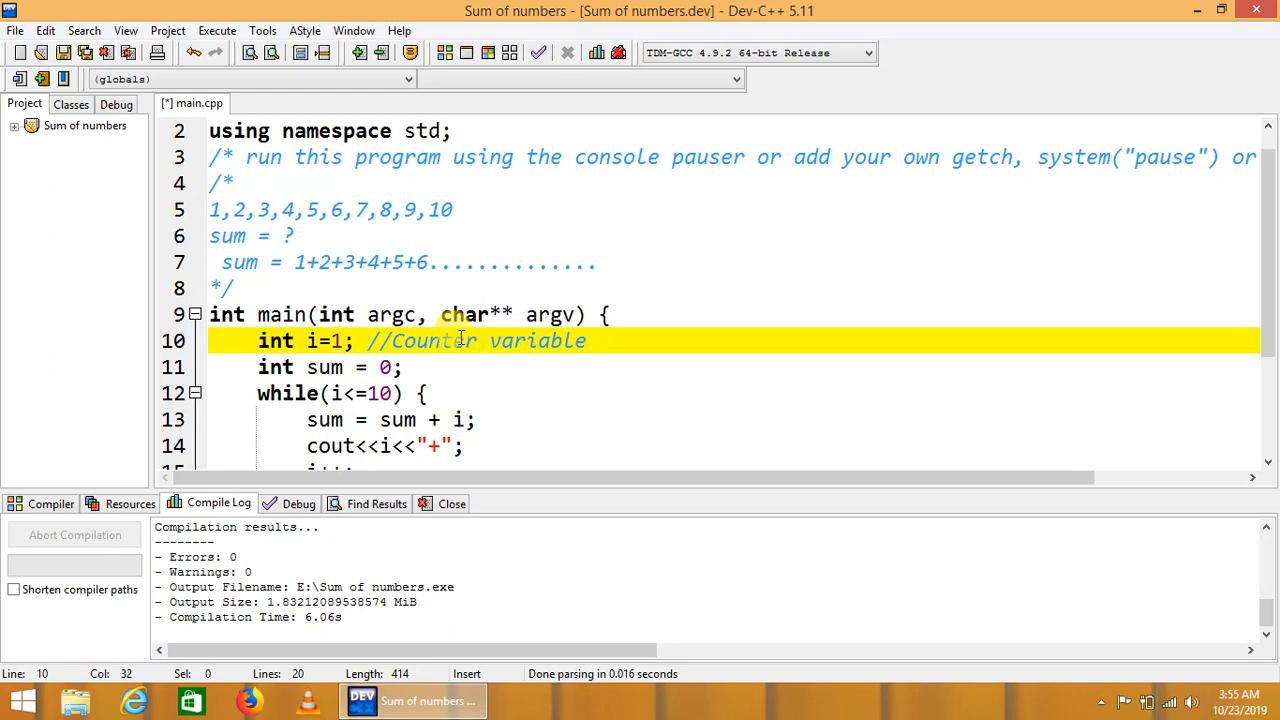
{"action": "left_click", "coordinate": [403, 367]}
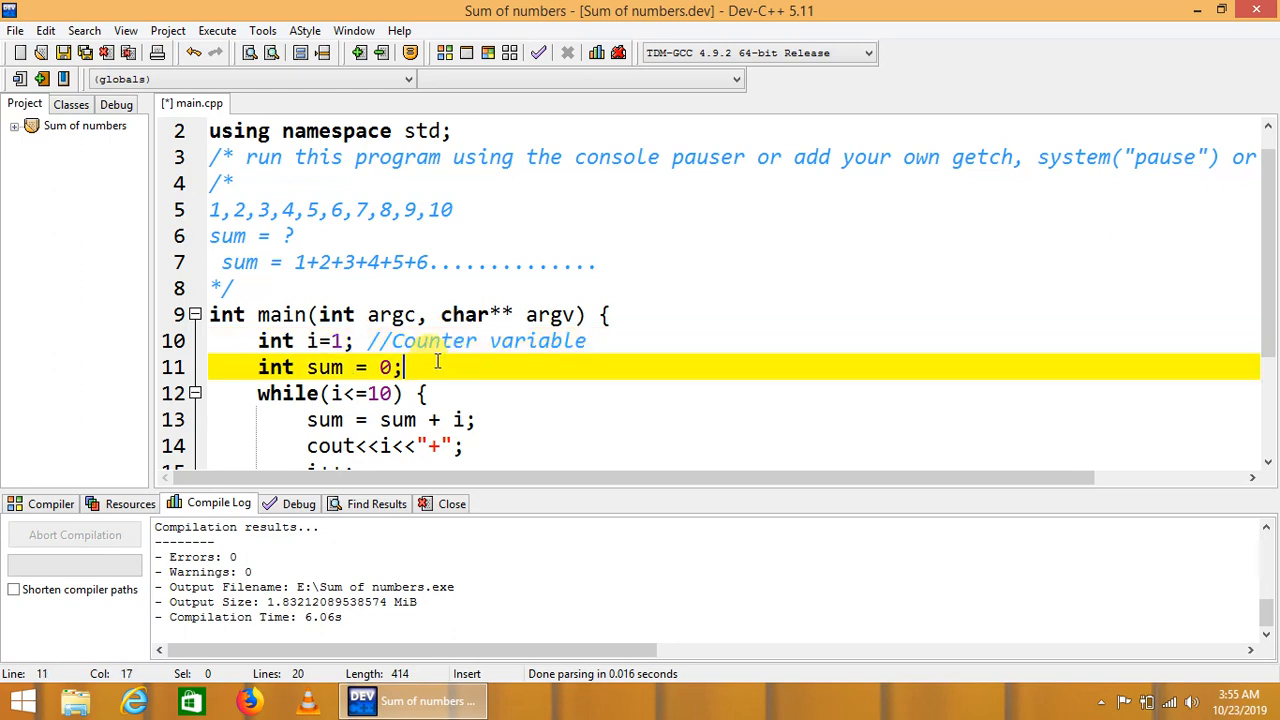
{"action": "key", "text": "ctrl+s"}
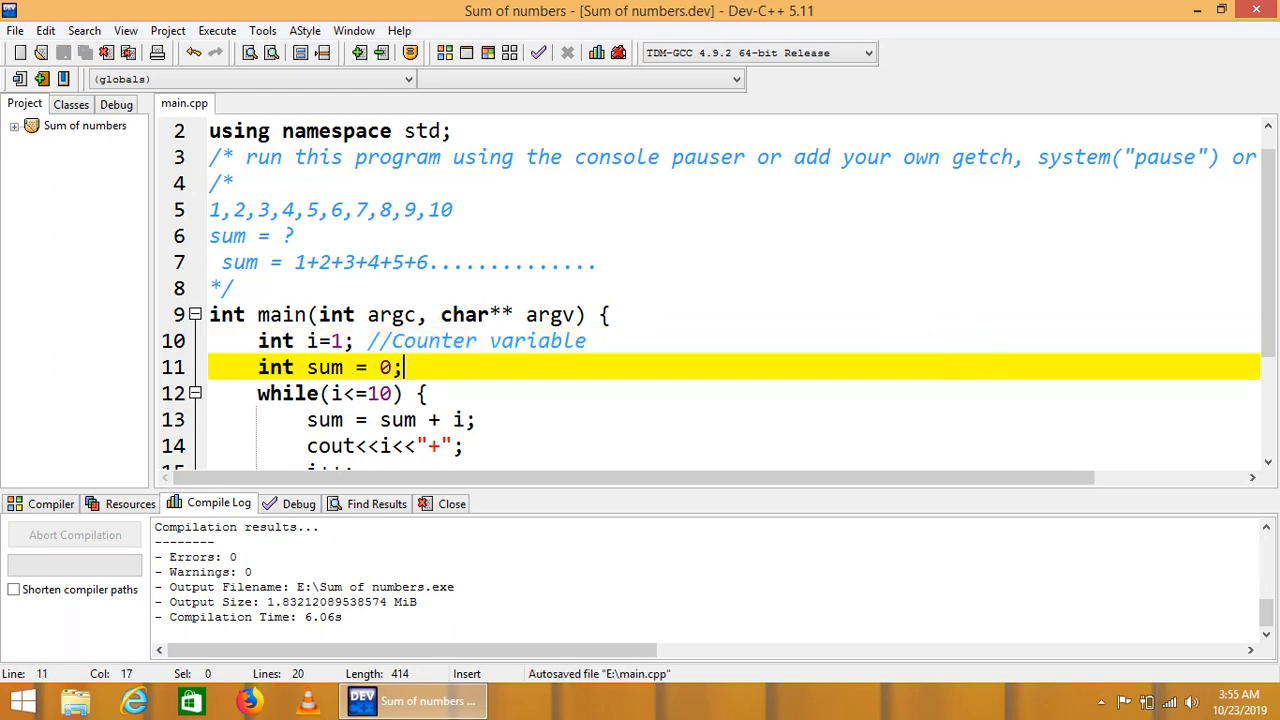